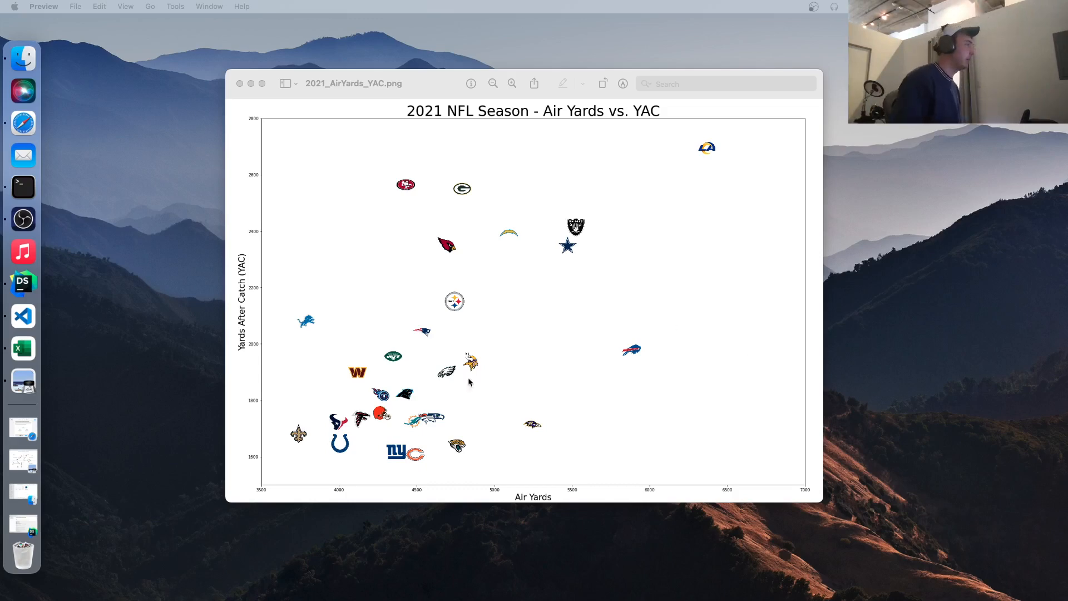
pyautogui.moveTo(655, 337)
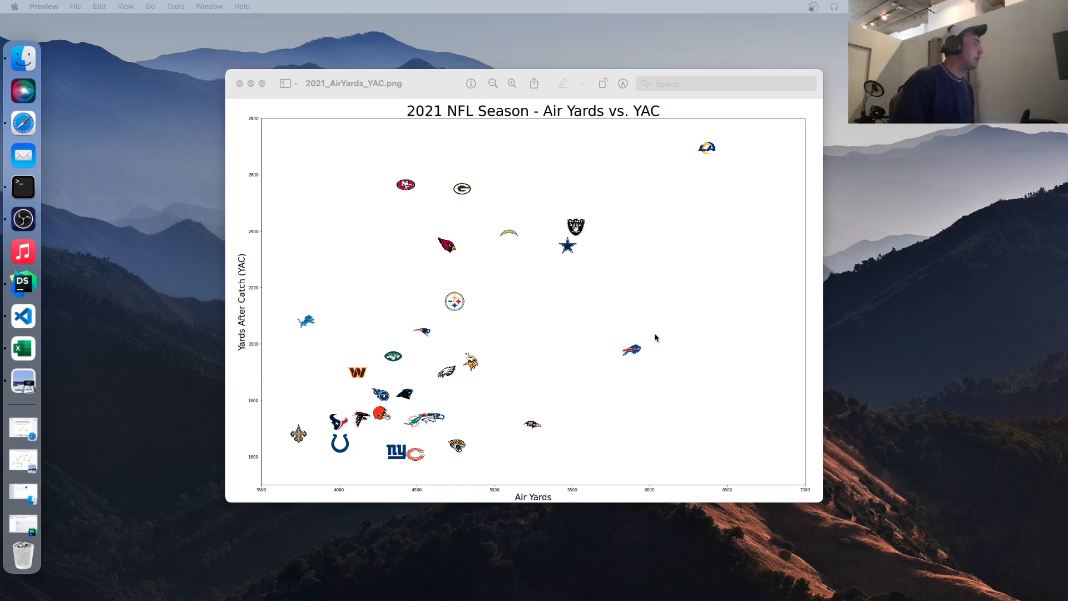
pyautogui.moveTo(372, 485)
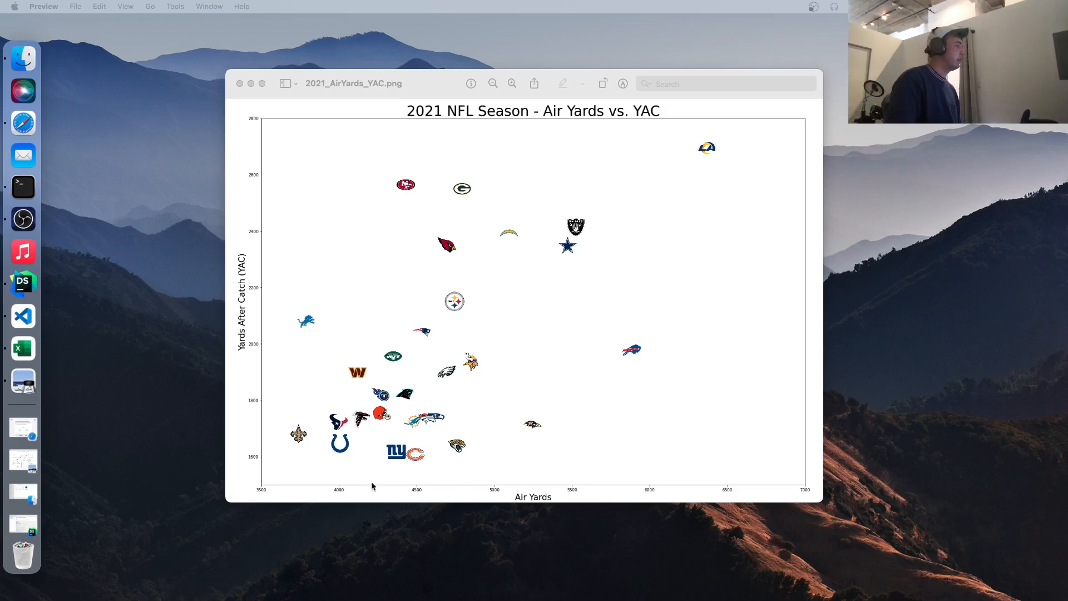
pyautogui.moveTo(688, 503)
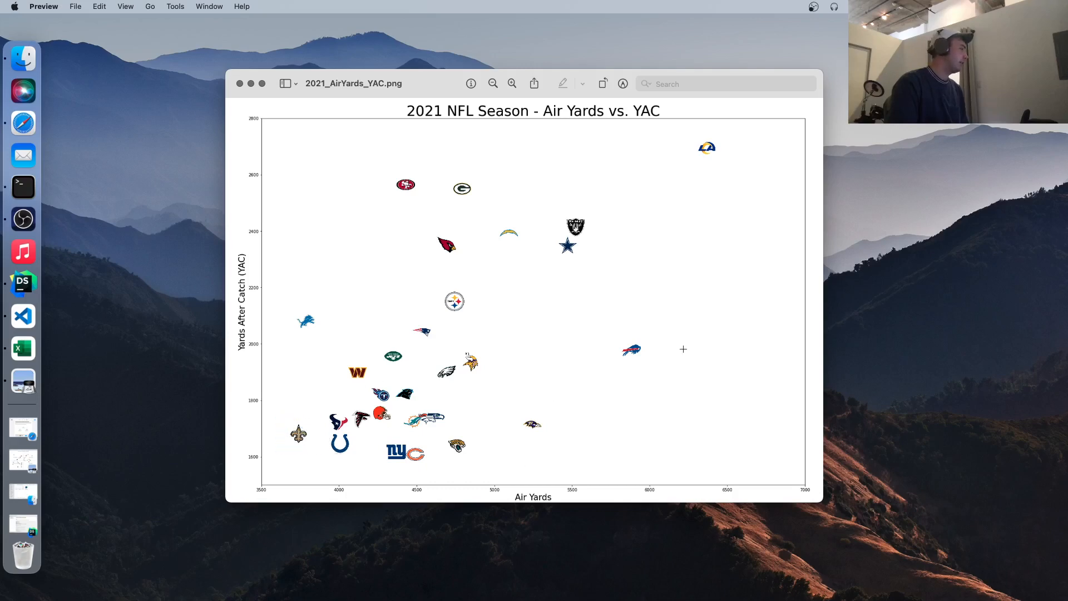
pyautogui.moveTo(672, 346)
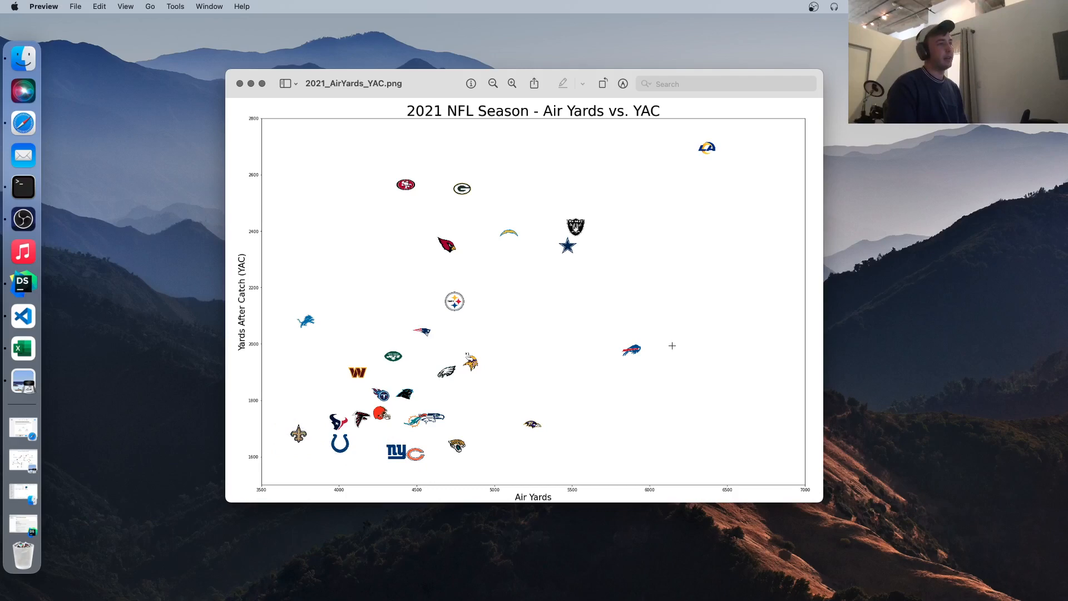
pyautogui.moveTo(251, 91)
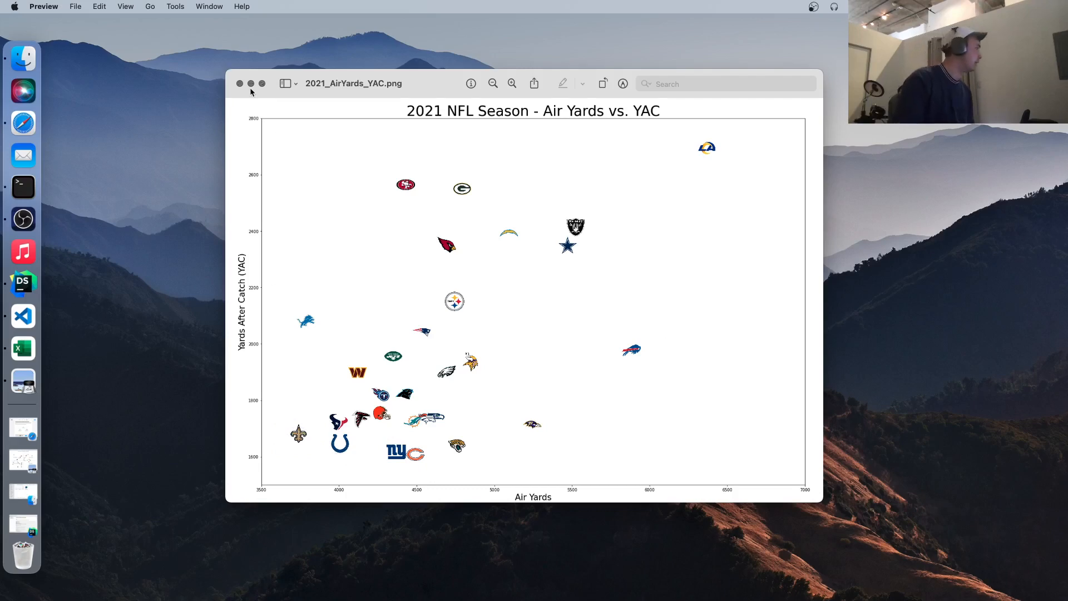
# - Close the 2021_AirYards_YAC.png logo scatter chart in Preview
pyautogui.click(239, 83)
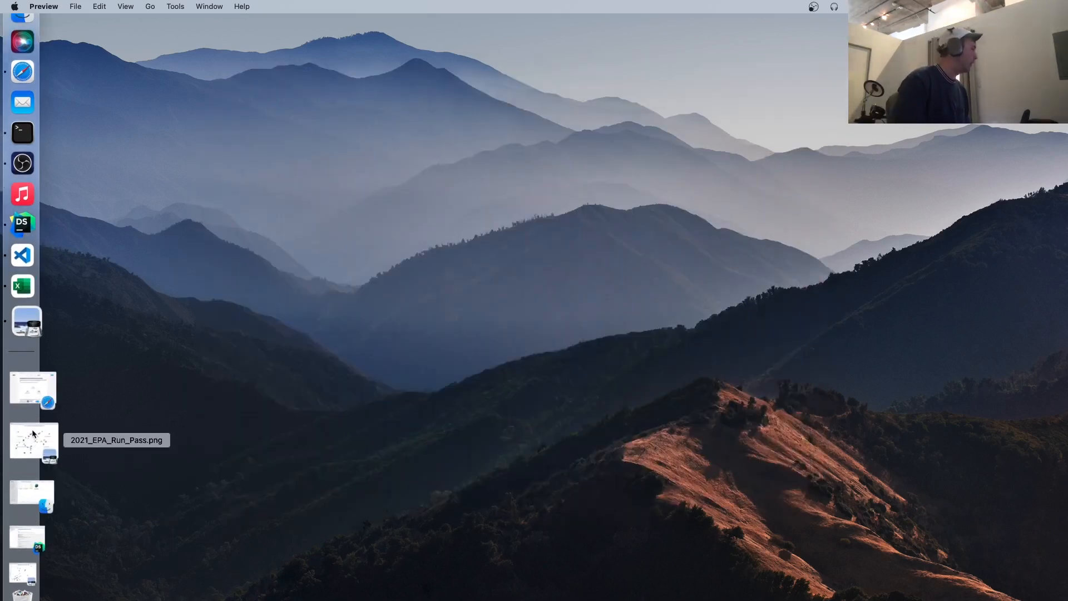
# - Restore Safari from the Dock to show the nfelo EPA explanation article
pyautogui.doubleClick(33, 441)
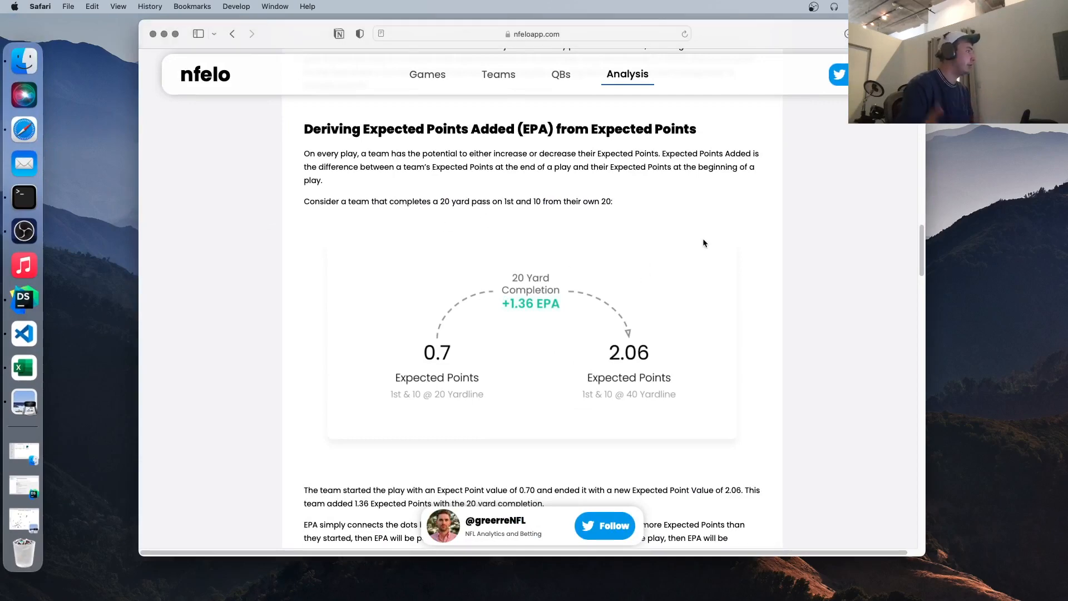
pyautogui.moveTo(667, 201)
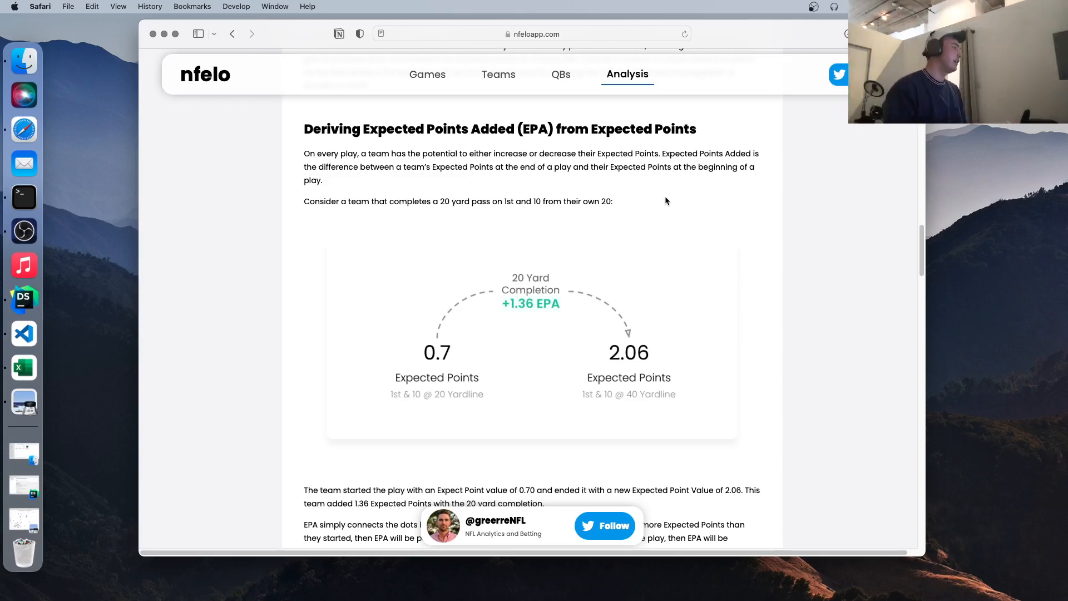
pyautogui.moveTo(351, 407)
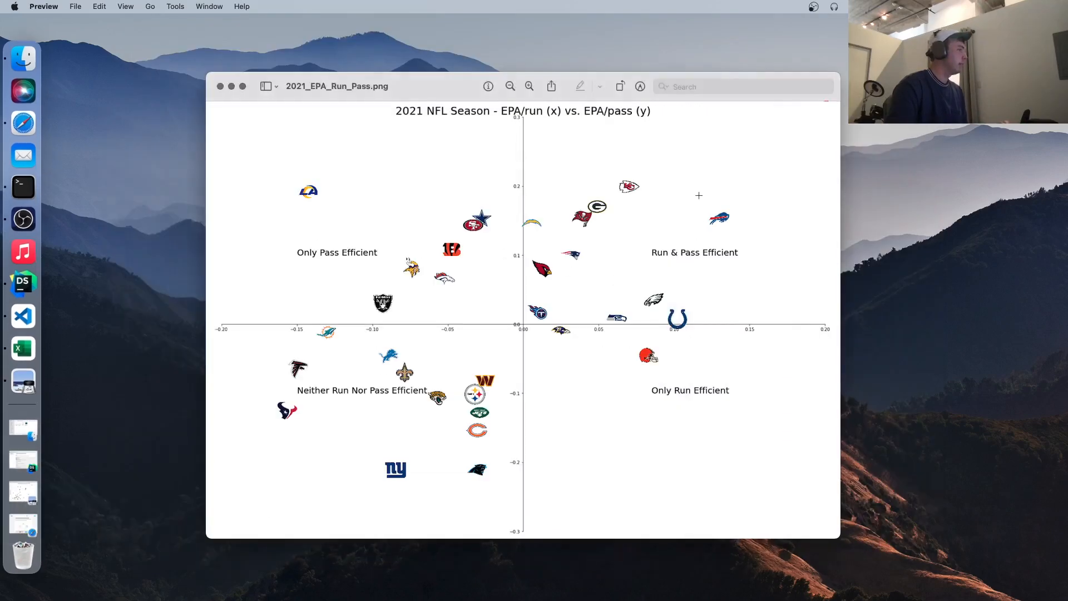
pyautogui.moveTo(514, 325)
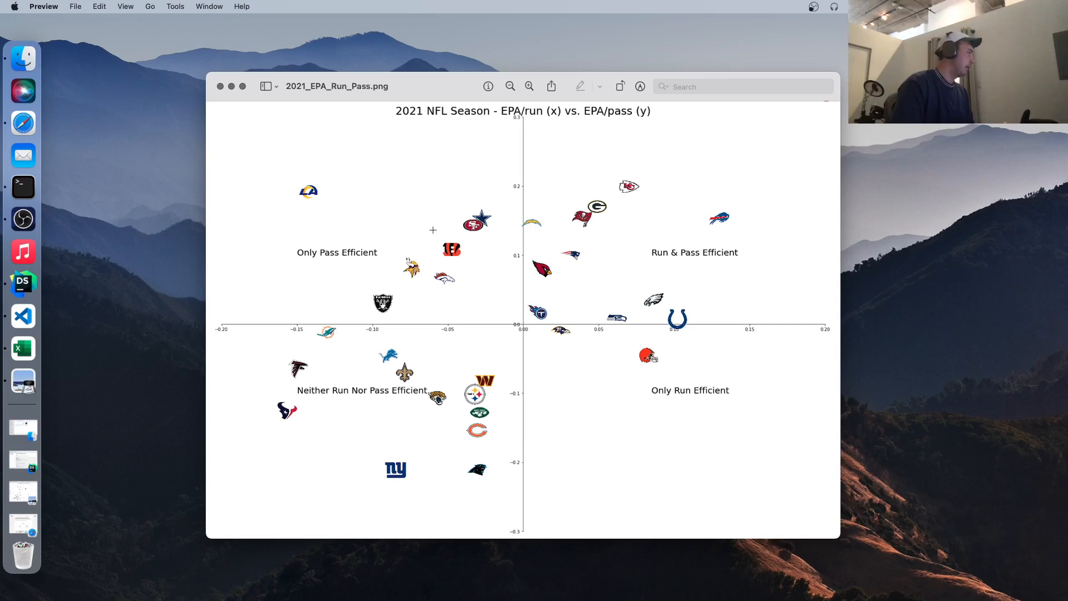
pyautogui.moveTo(401, 233)
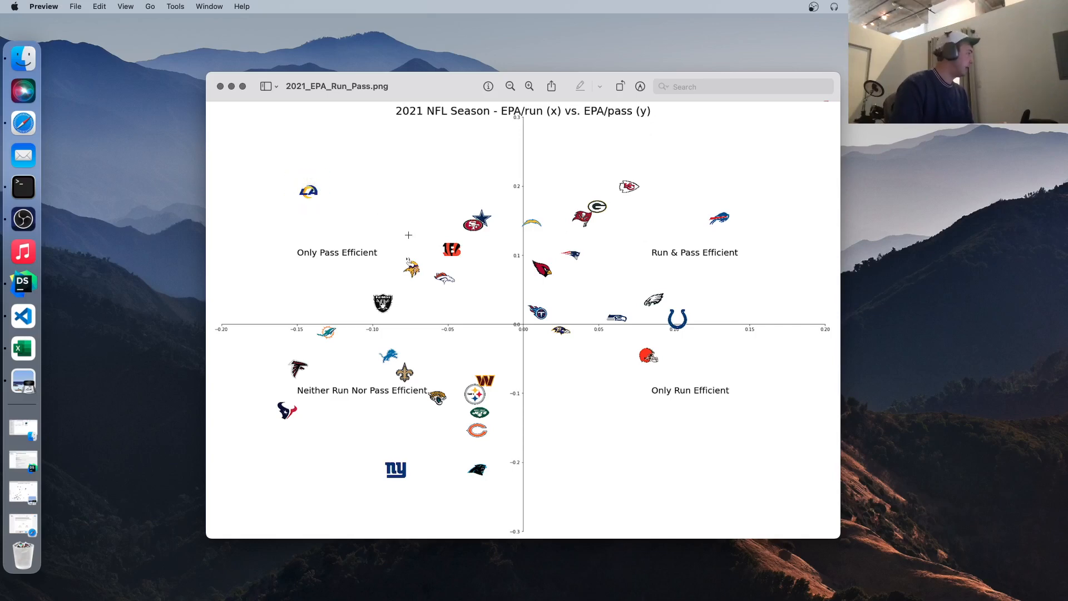
pyautogui.moveTo(322, 361)
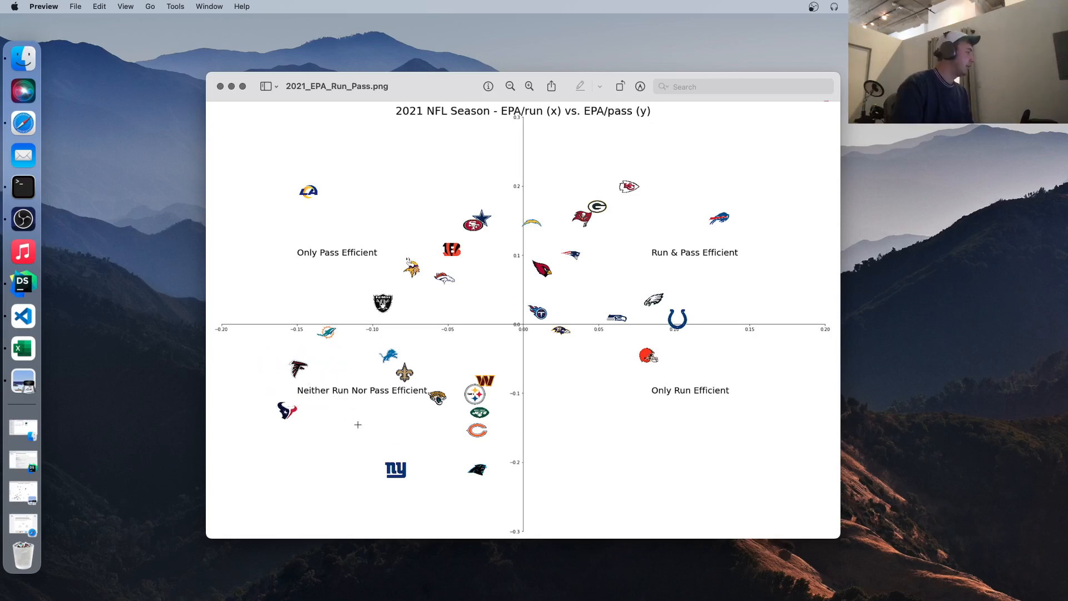
pyautogui.moveTo(728, 351)
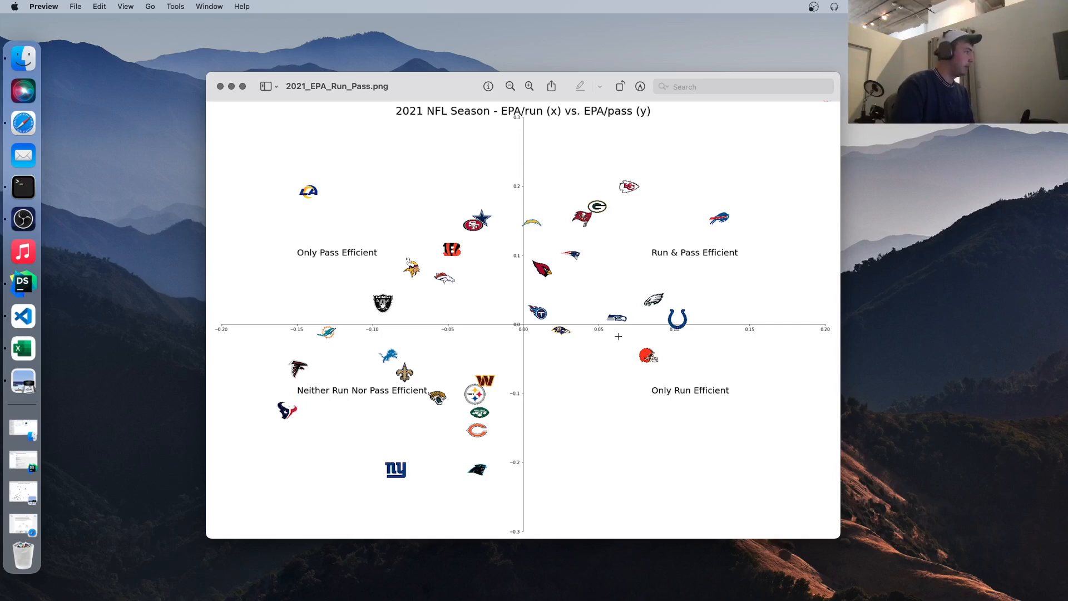
# - Review the 2021_EPA_Run_Pass.png quadrant chart and close Preview
pyautogui.moveTo(550, 329); pyautogui.dragTo(568, 334)
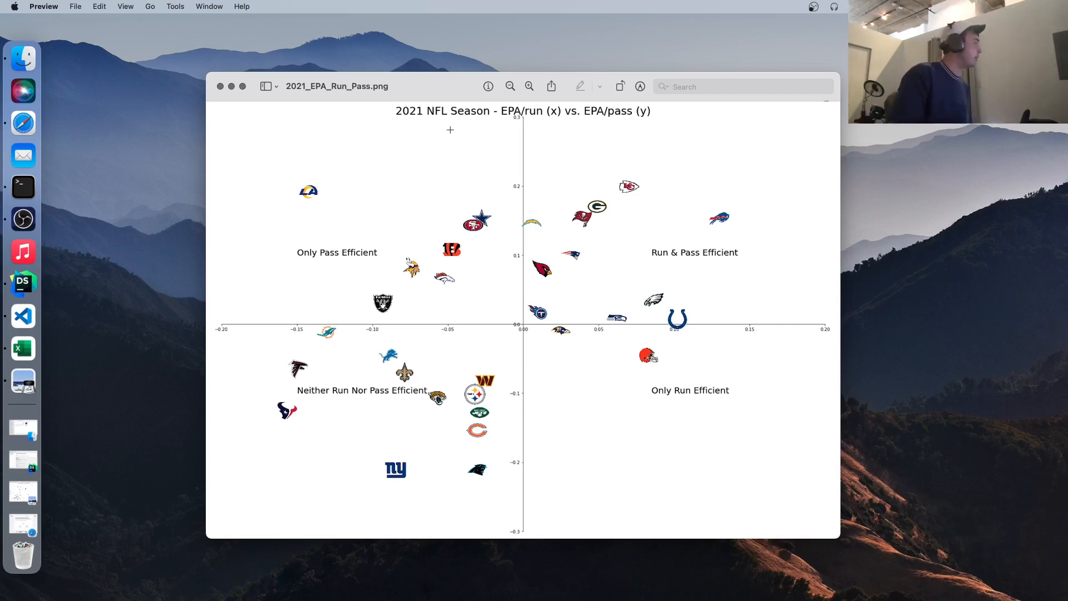
pyautogui.click(220, 85)
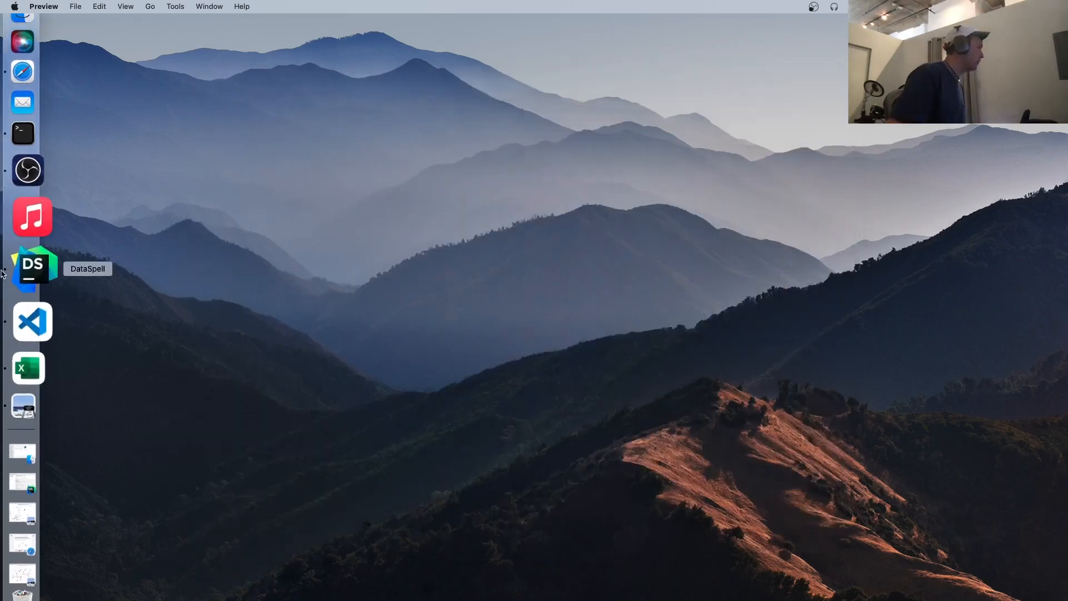
# - Switch to DataSpell and run the nfl_data_py imports and import_team_desc cells
pyautogui.click(33, 266)
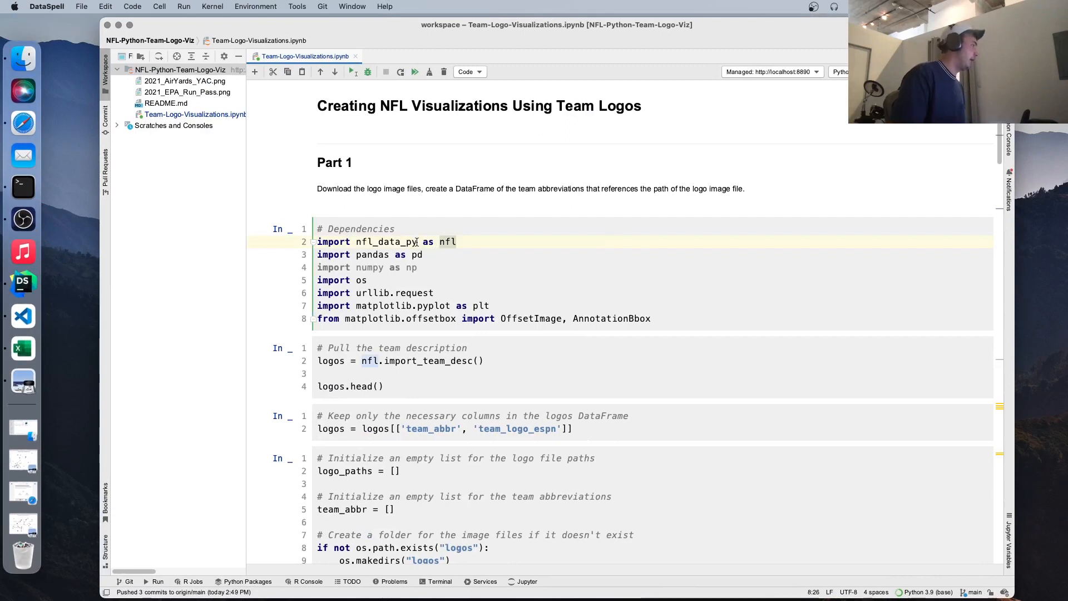
pyautogui.doubleClick(386, 242)
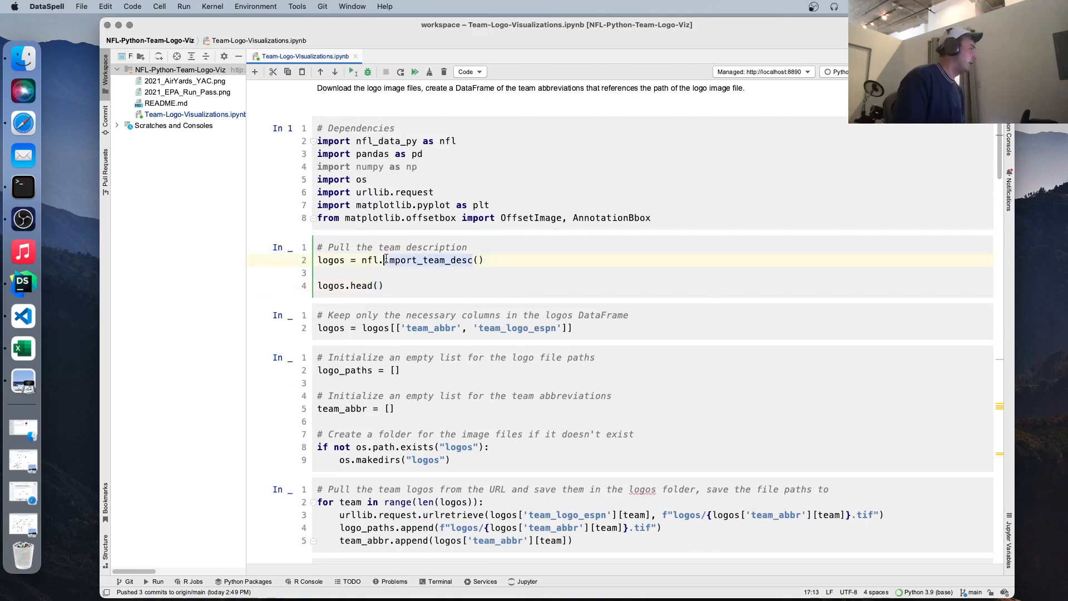
pyautogui.doubleClick(428, 260)
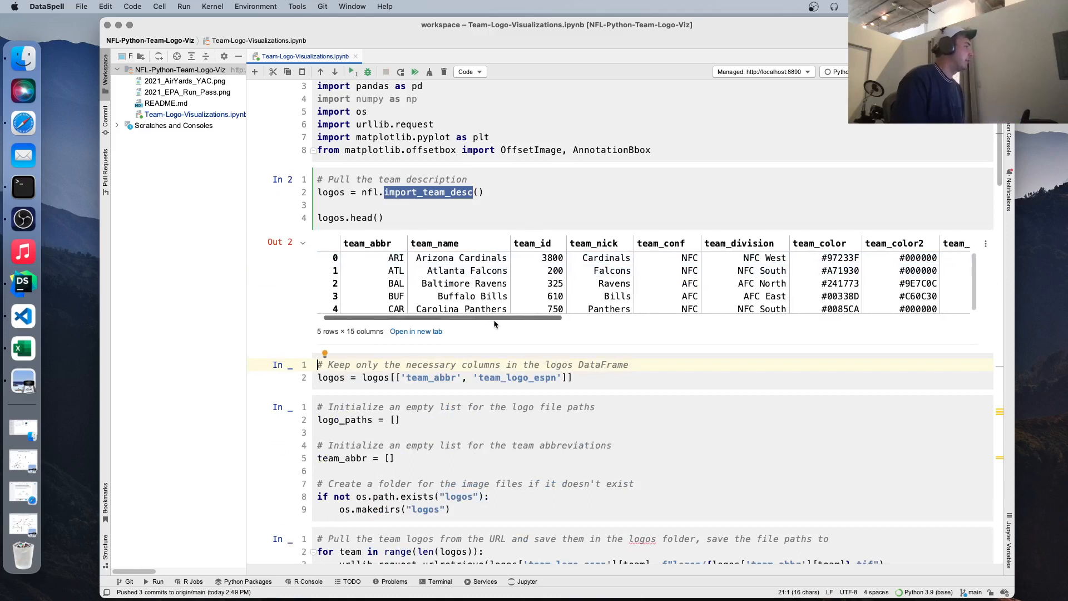
# - Run the column-selection cell and the team_abbr/logo_paths setup cell that creates the logos folder
pyautogui.hscroll(3)
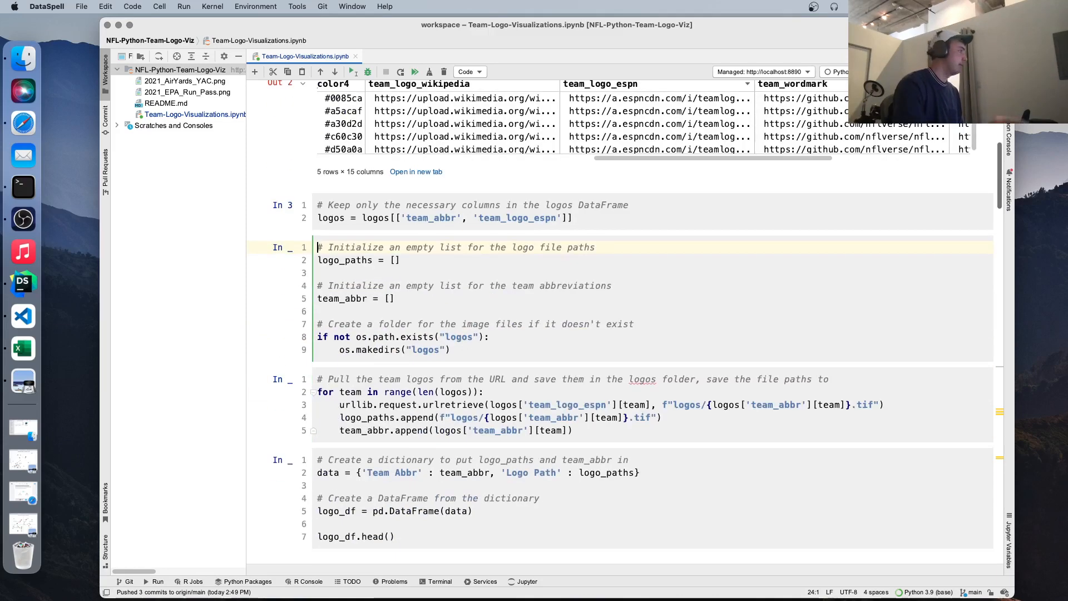
pyautogui.moveTo(364, 254)
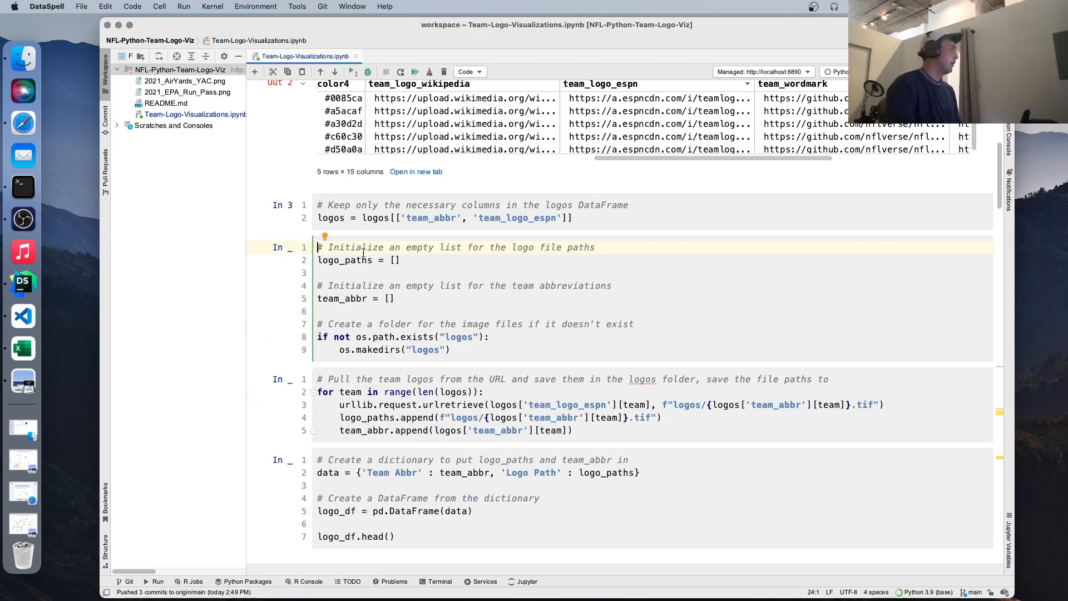
pyautogui.click(354, 298)
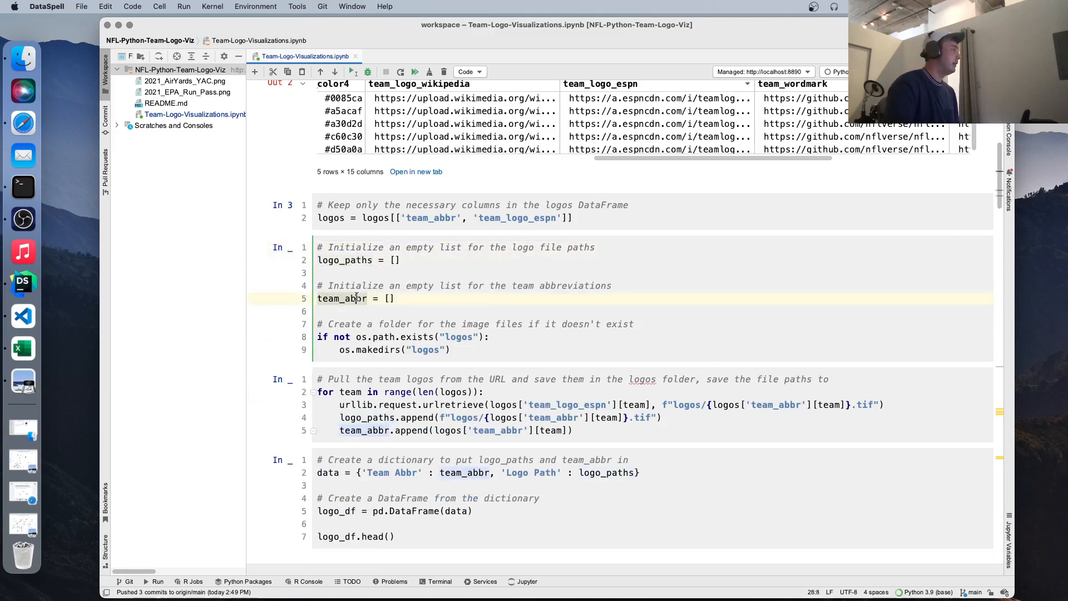
pyautogui.click(347, 261)
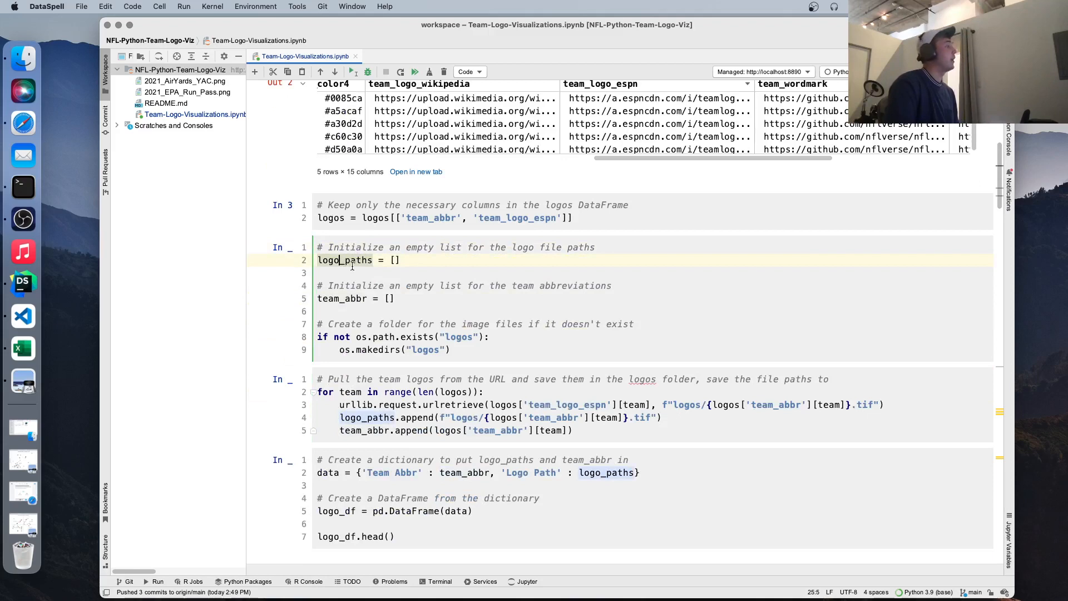
pyautogui.click(359, 259)
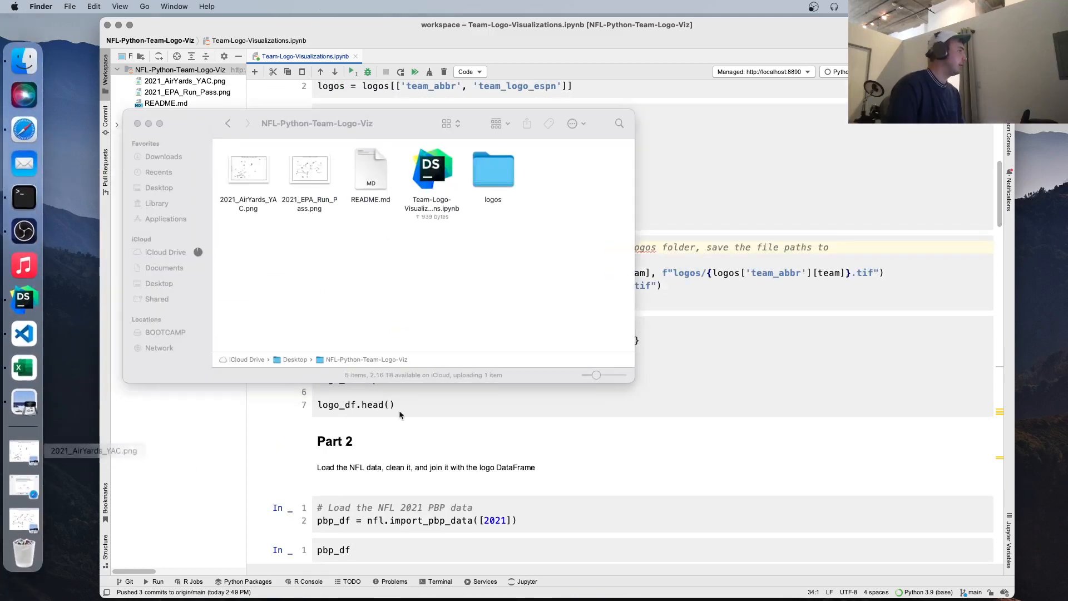
pyautogui.doubleClick(492, 167)
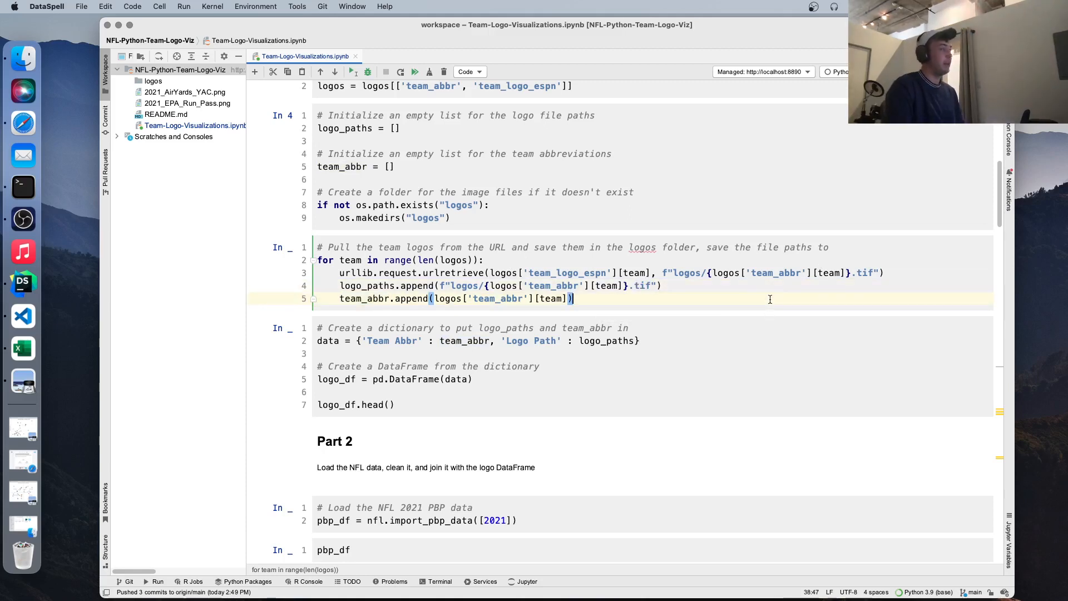
pyautogui.moveTo(792, 285)
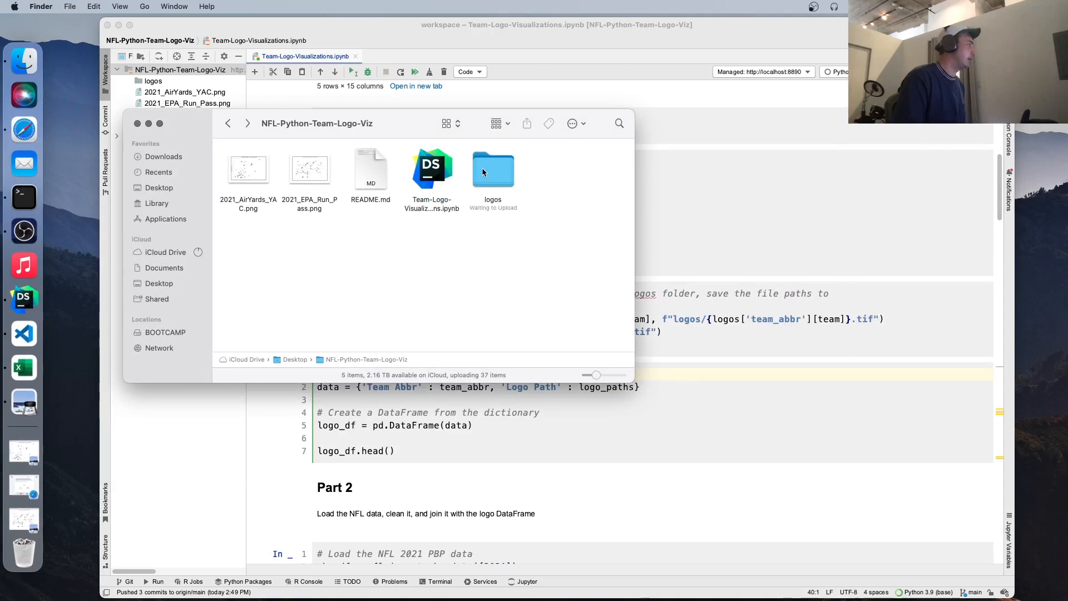
# - Open the logos folder, inspect the OAK.tif logo, and close the Finder window
pyautogui.doubleClick(492, 168)
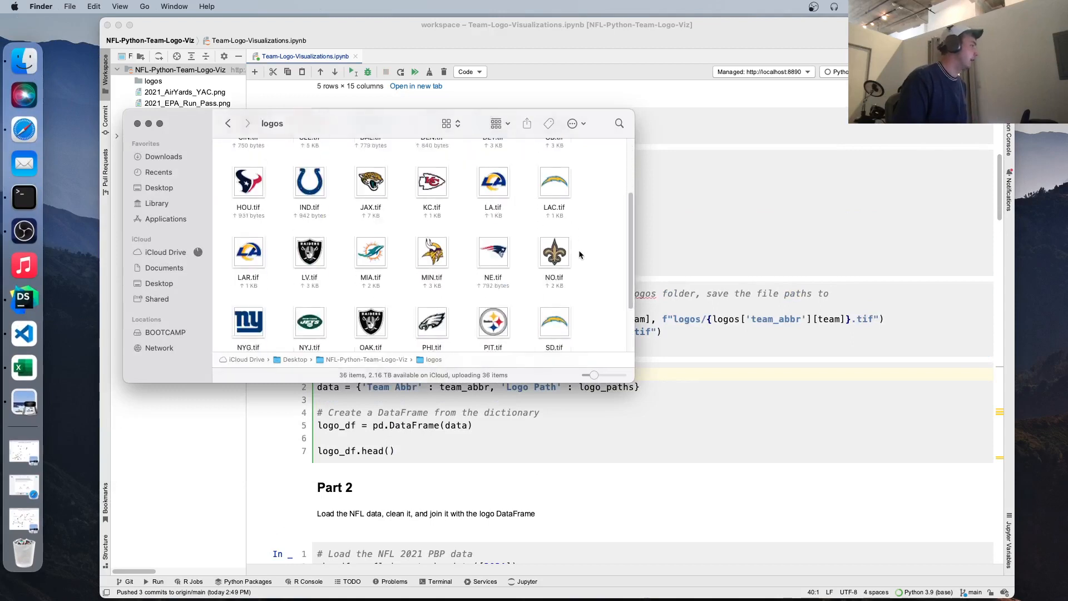
pyautogui.scroll(-3)
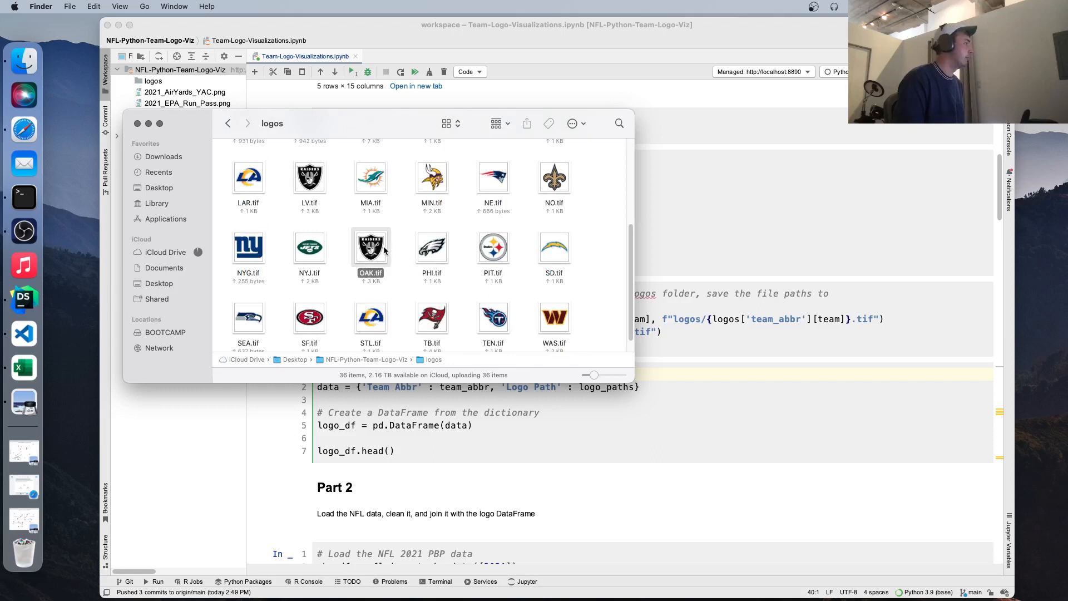
pyautogui.click(309, 177)
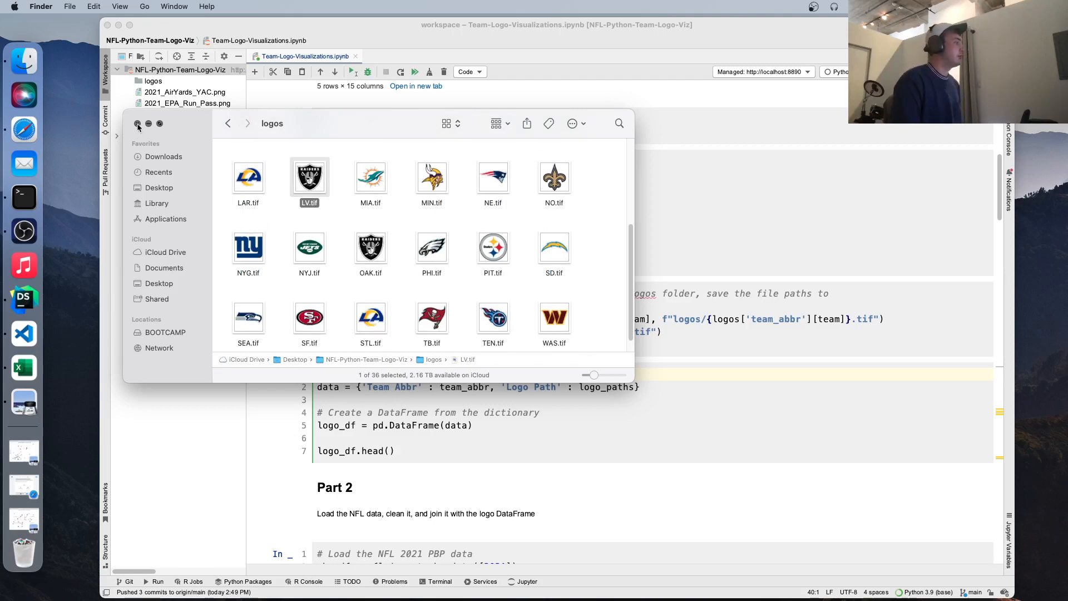
pyautogui.click(138, 124)
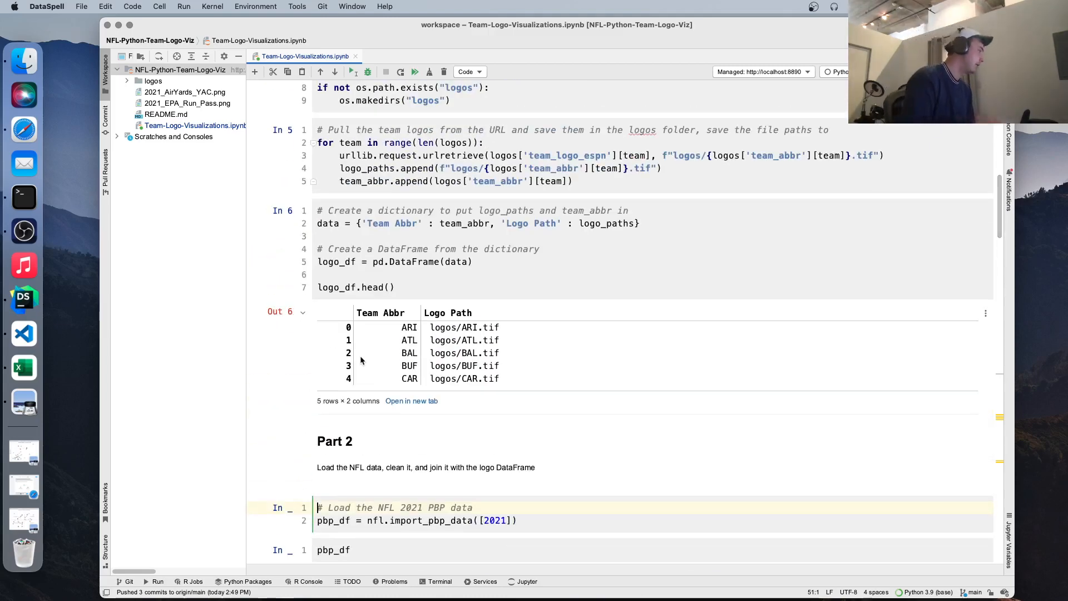
# - Load the 2021 play-by-play data and open its 50,712 × 382 table in a new tab
pyautogui.scroll(-3)
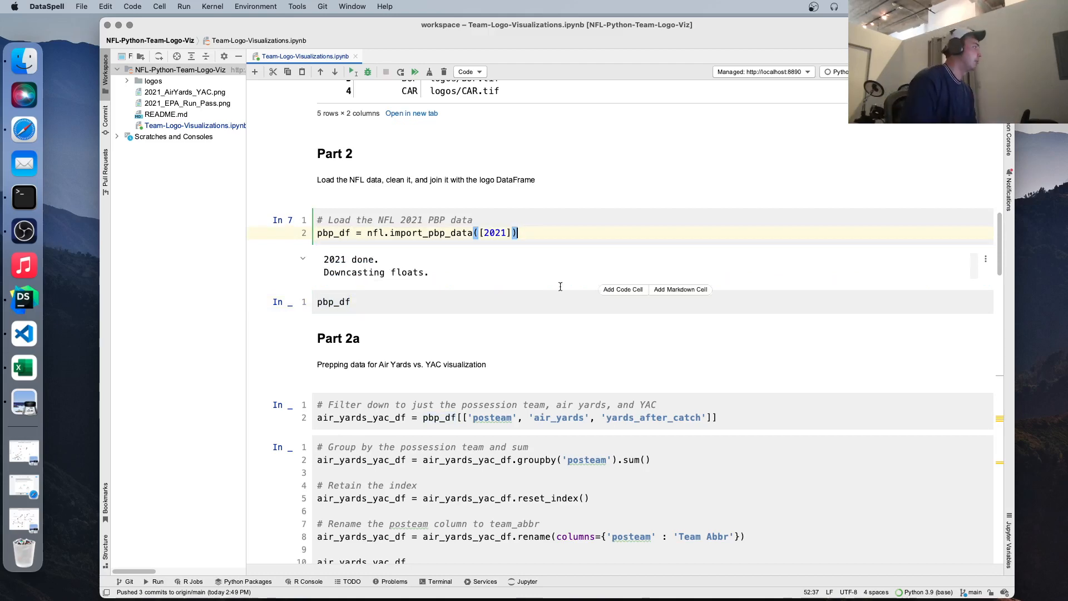
pyautogui.click(354, 72)
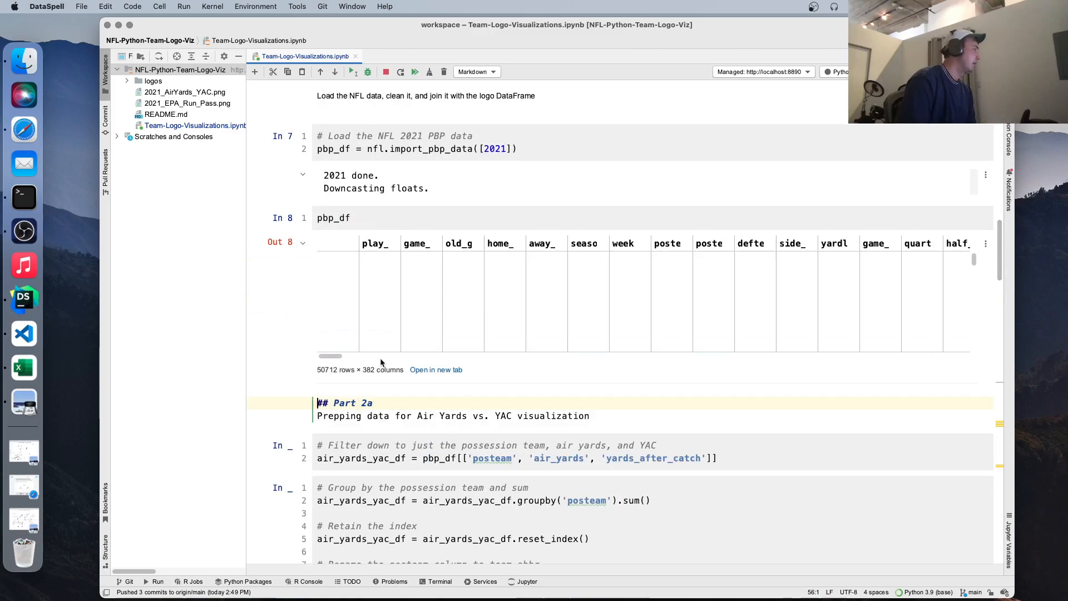
pyautogui.click(436, 369)
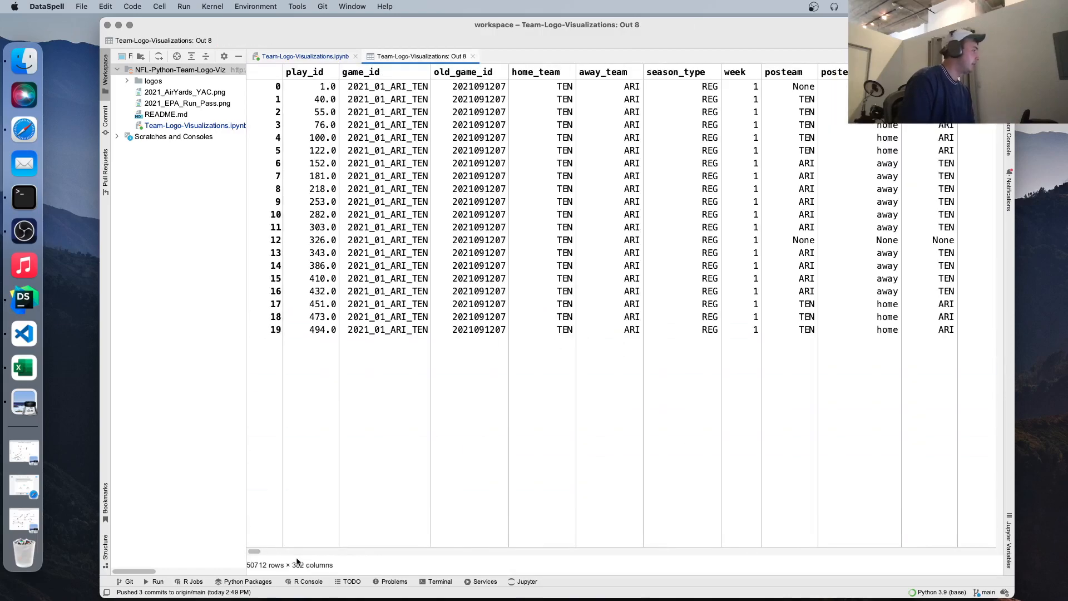
# - Scroll horizontally through the Out 8 play-by-play columns and close that tab
pyautogui.hscroll(3)
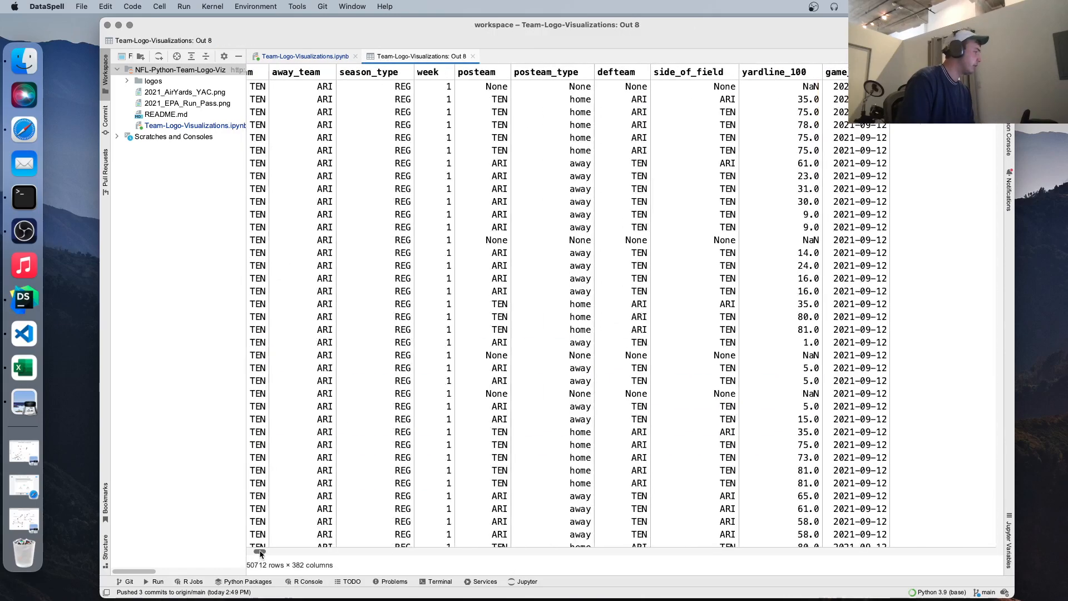
pyautogui.hscroll(3)
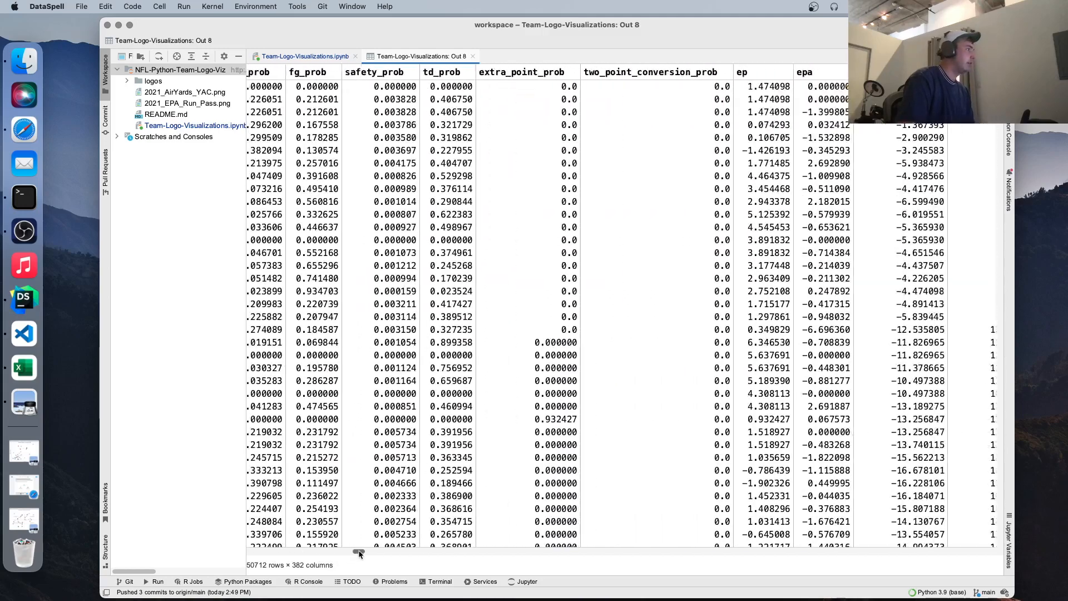
pyautogui.hscroll(3)
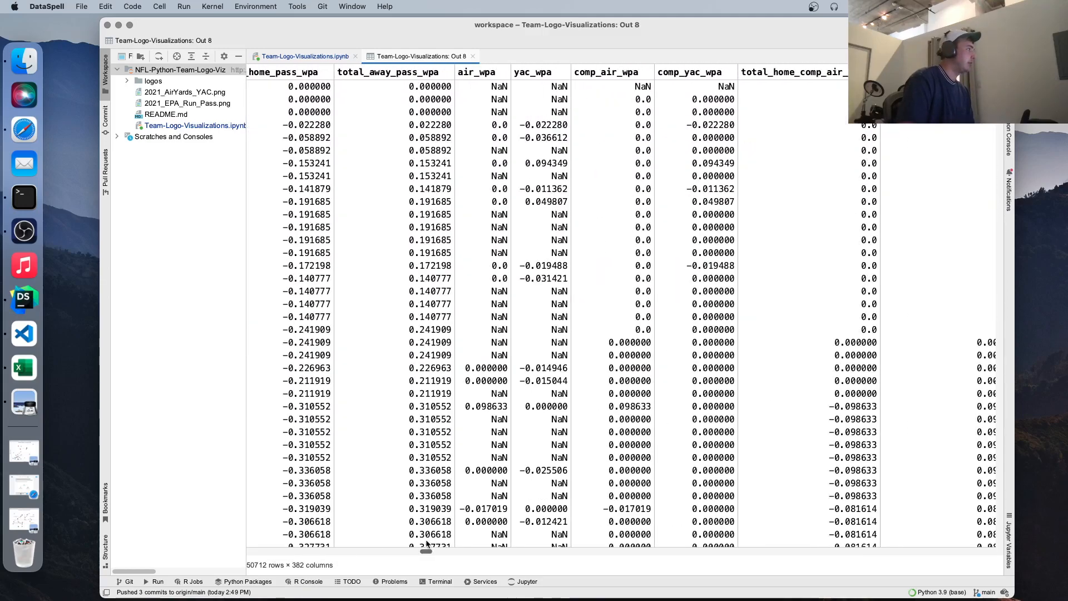
pyautogui.hscroll(3)
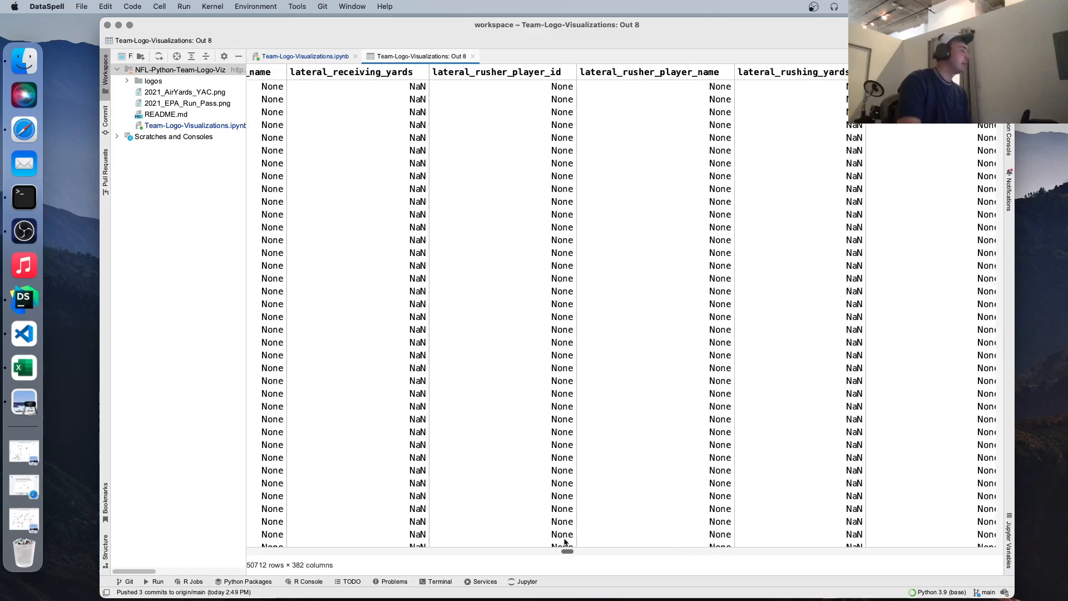
pyautogui.hscroll(3)
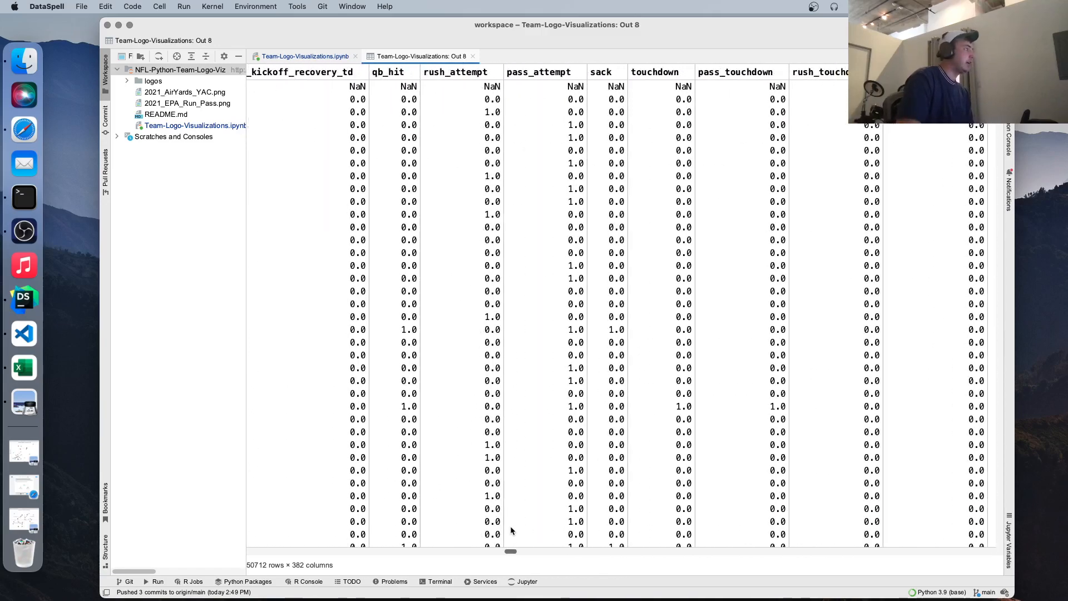
pyautogui.hscroll(3)
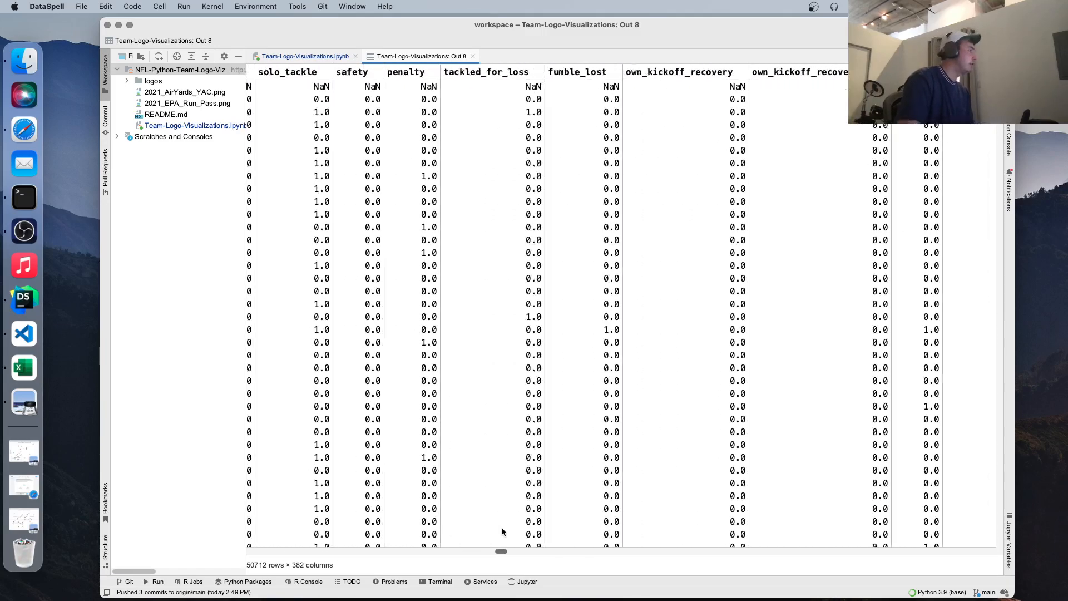
pyautogui.hscroll(3)
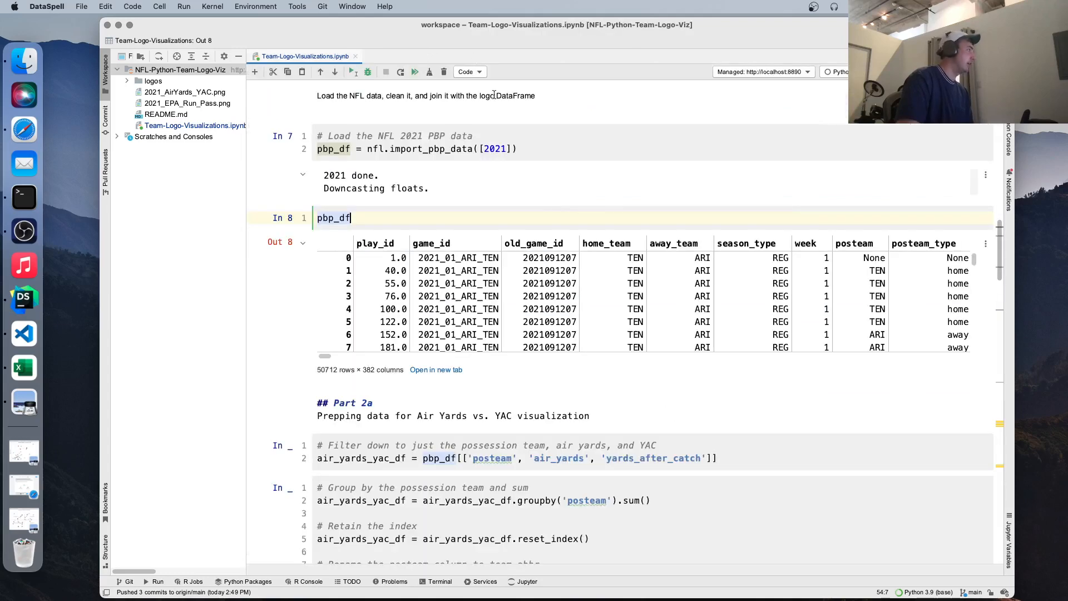
# - Filter to posteam, air_yards and yards_after_catch, then group and sum by team
pyautogui.click(372, 402)
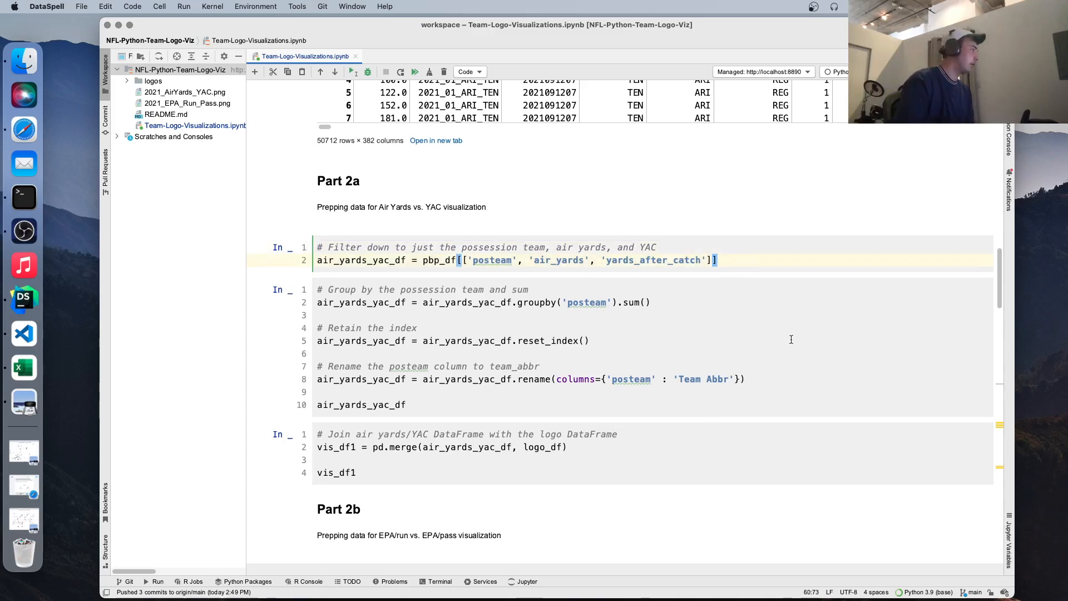
pyautogui.click(349, 260)
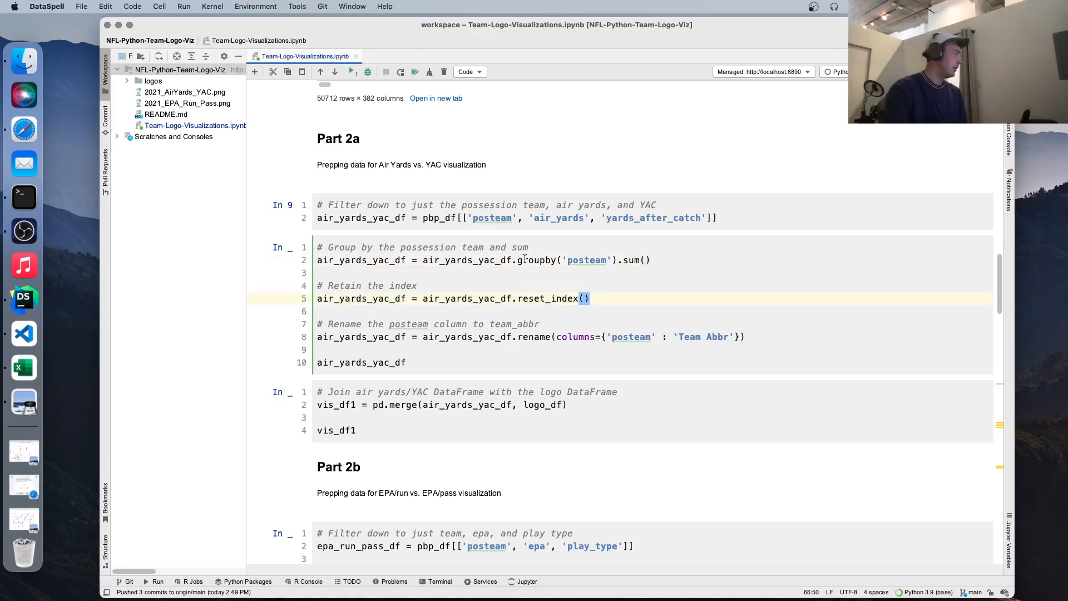
pyautogui.doubleClick(534, 260)
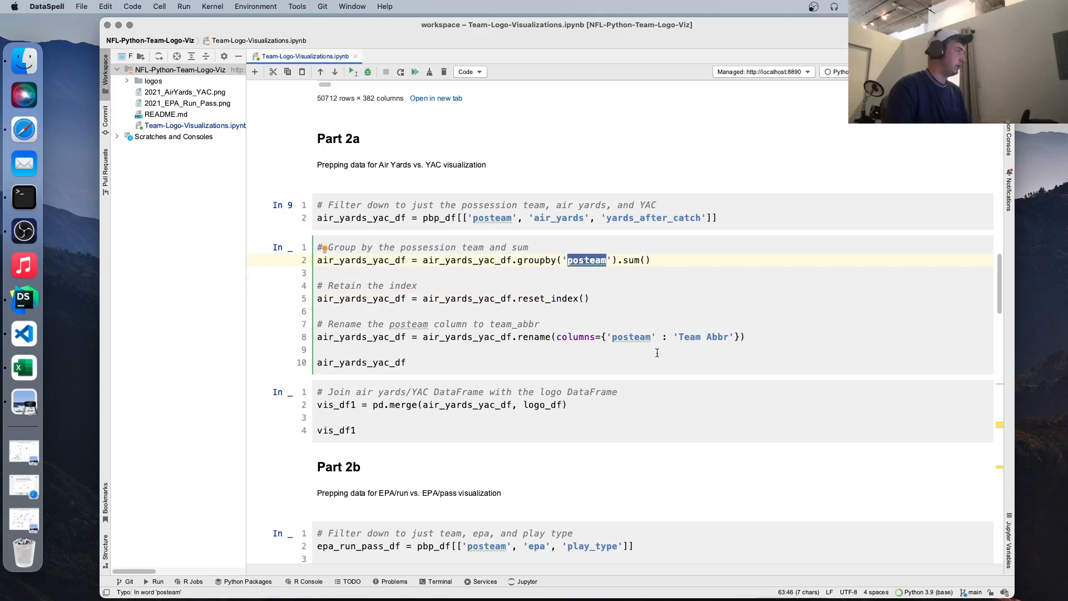
pyautogui.moveTo(676, 280)
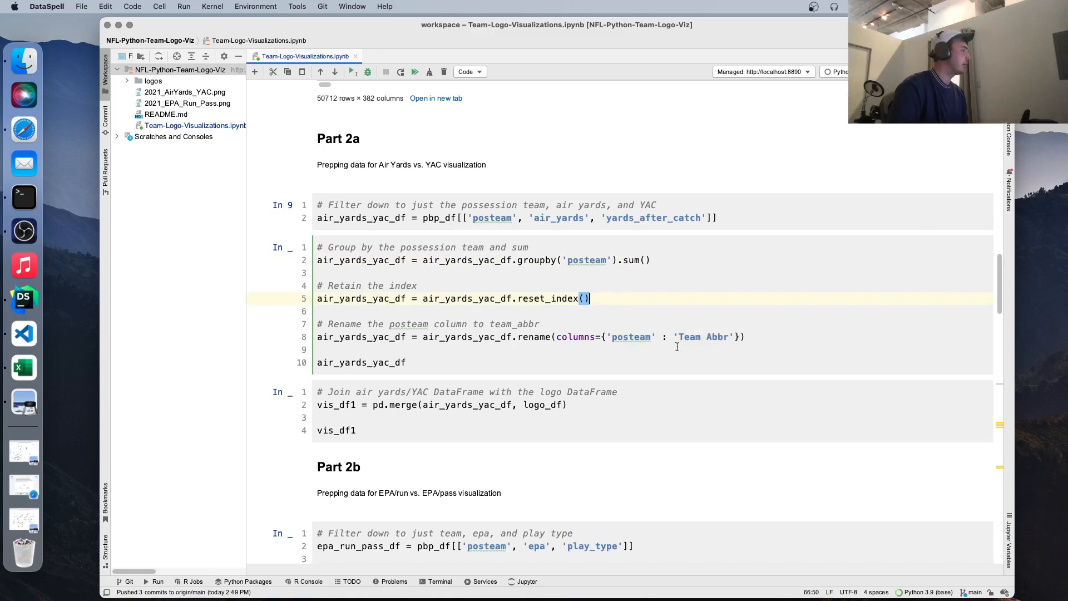
pyautogui.scroll(-3)
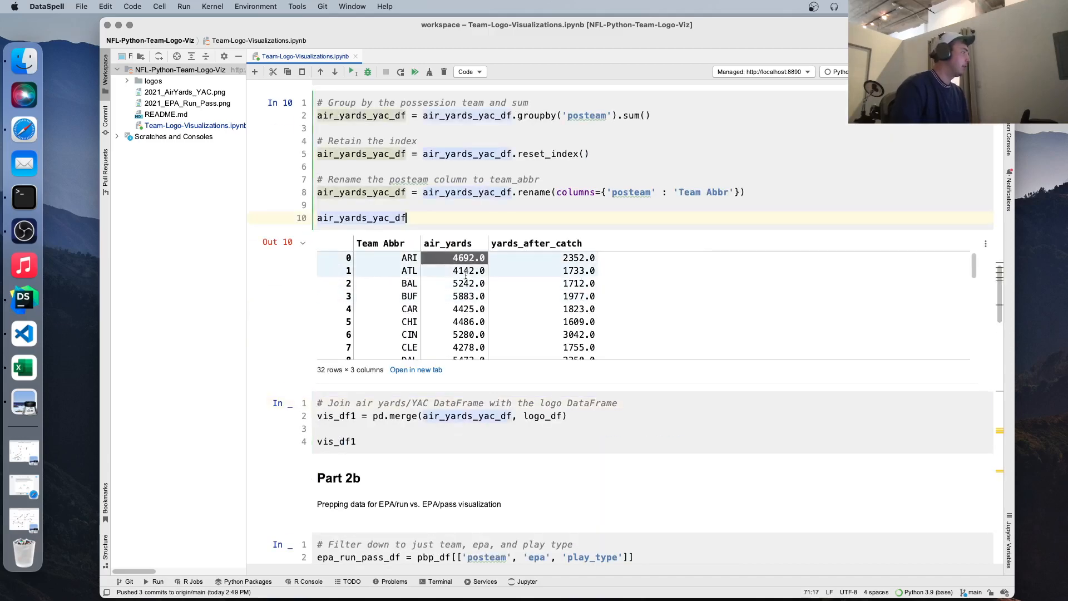
# - Browse the team totals and run pd.merge to add logo paths into vis_df1
pyautogui.click(415, 370)
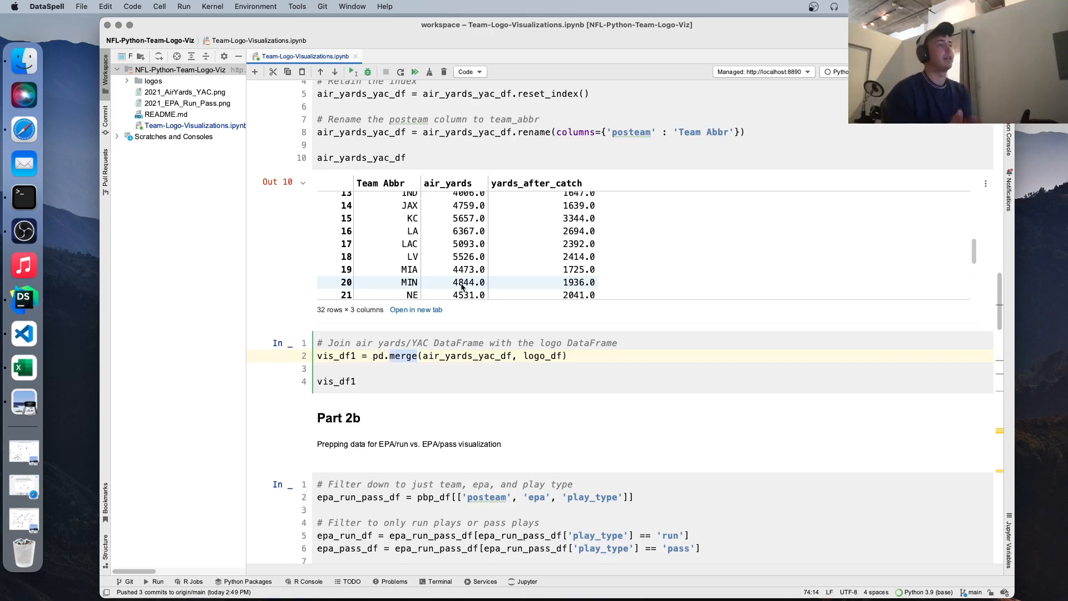
pyautogui.click(379, 369)
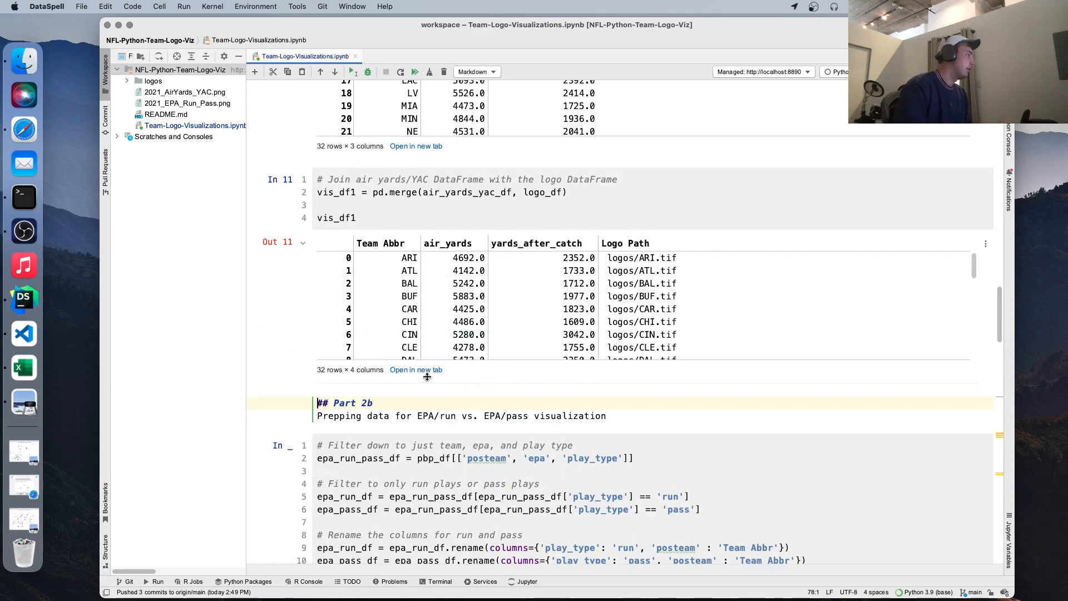
pyautogui.click(415, 370)
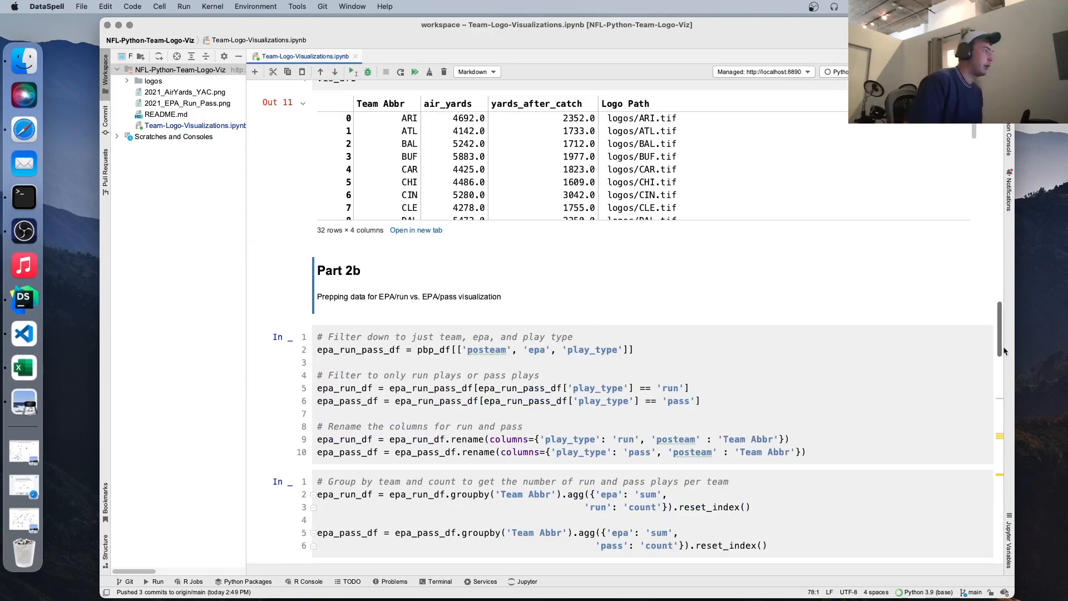
# - Scroll down past Part 2b to Part 3's getImage function cell and run it
pyautogui.scroll(-3)
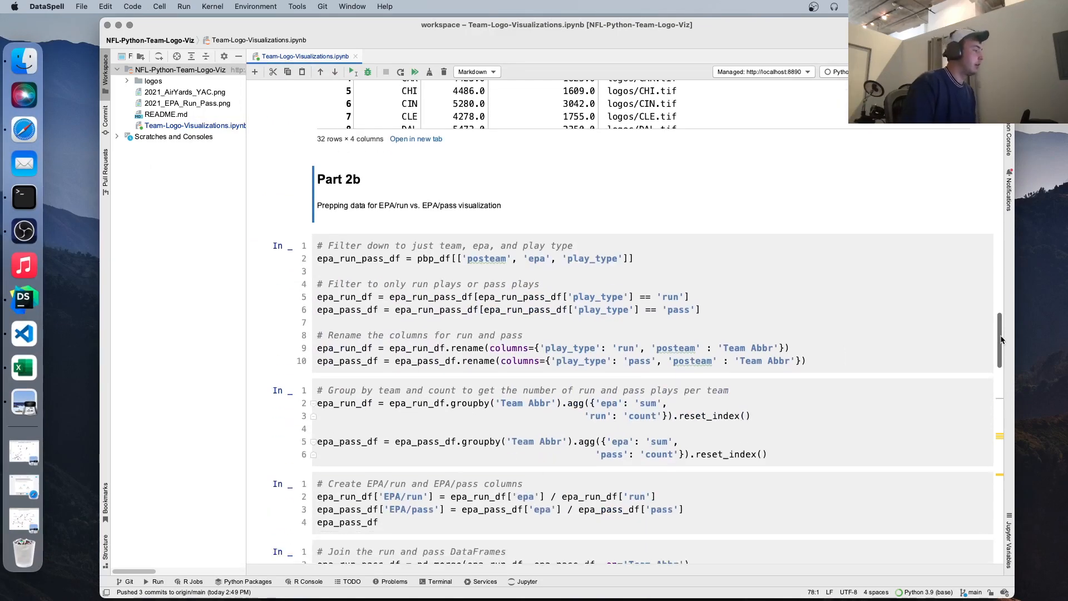
pyautogui.scroll(-3)
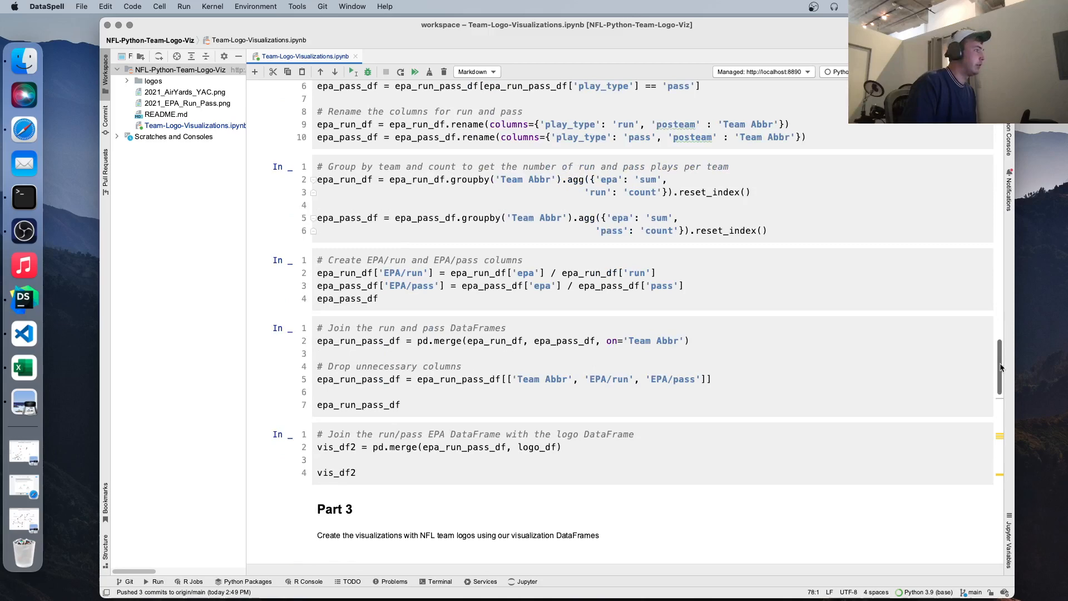
pyautogui.scroll(-3)
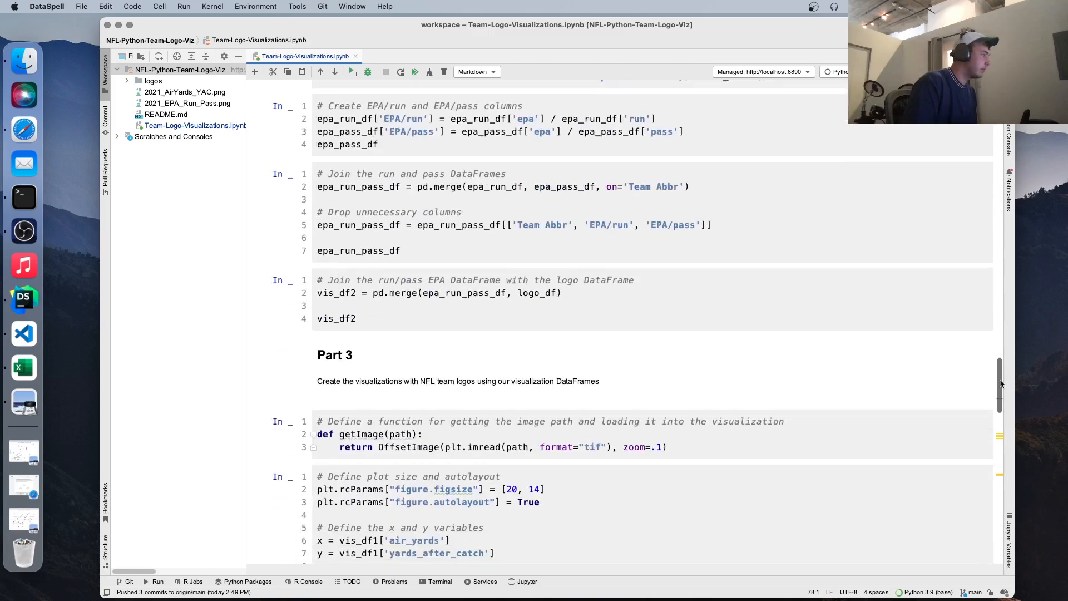
pyautogui.scroll(-3)
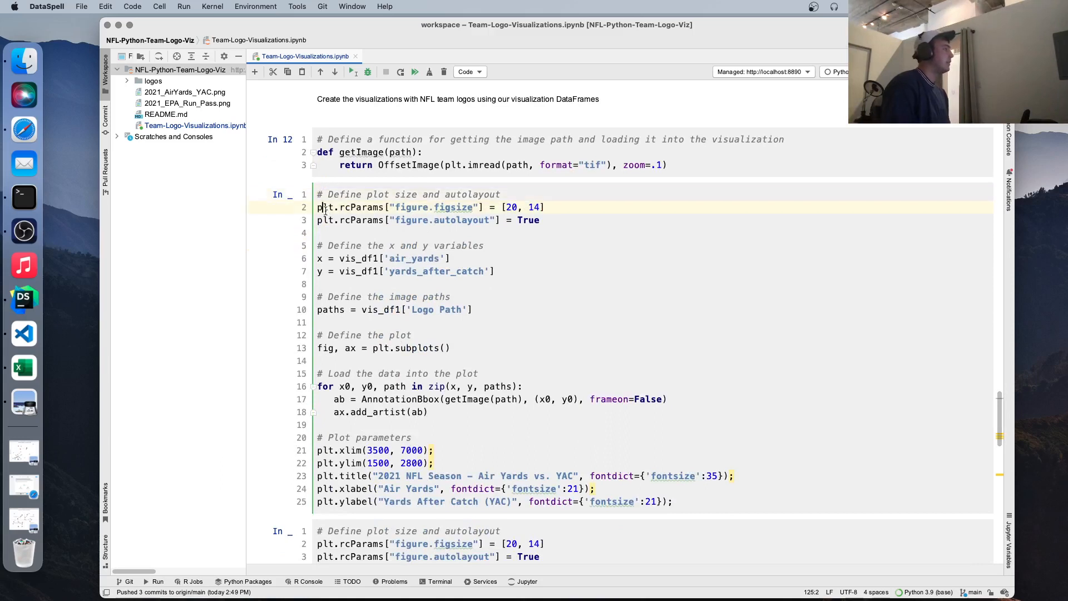
# - Run the Air Yards vs. YAC cell to render the 2021 team-logo scatter chart
pyautogui.click(510, 221)
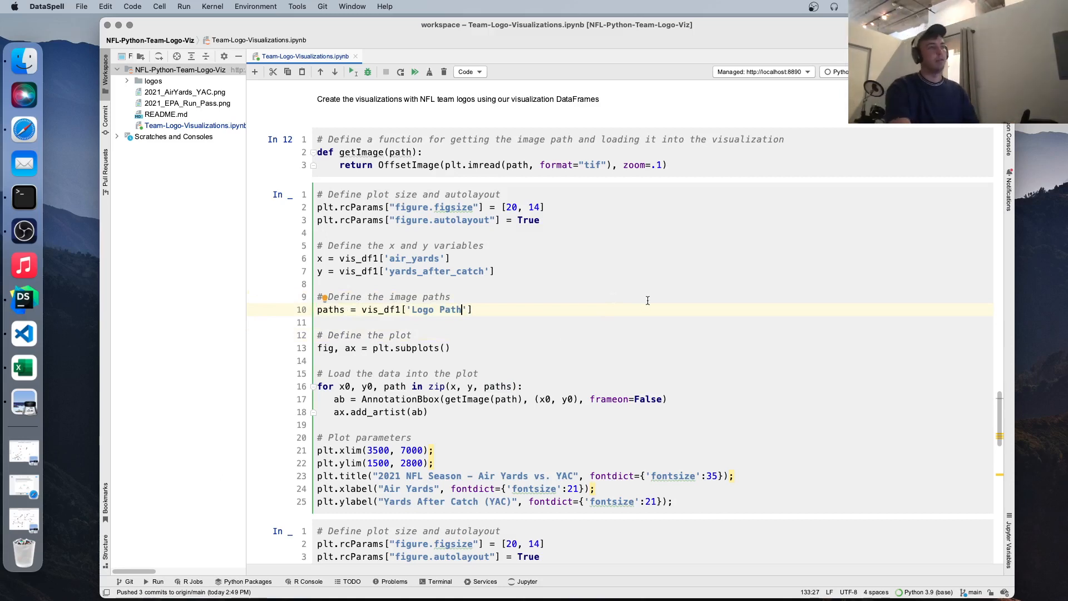
pyautogui.moveTo(617, 374)
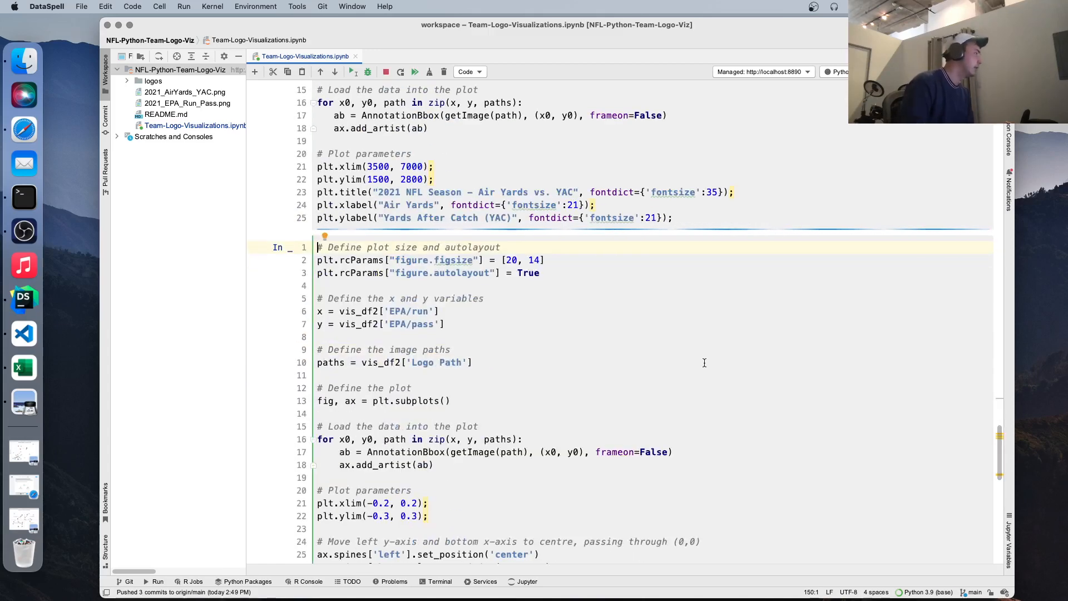
pyautogui.click(354, 72)
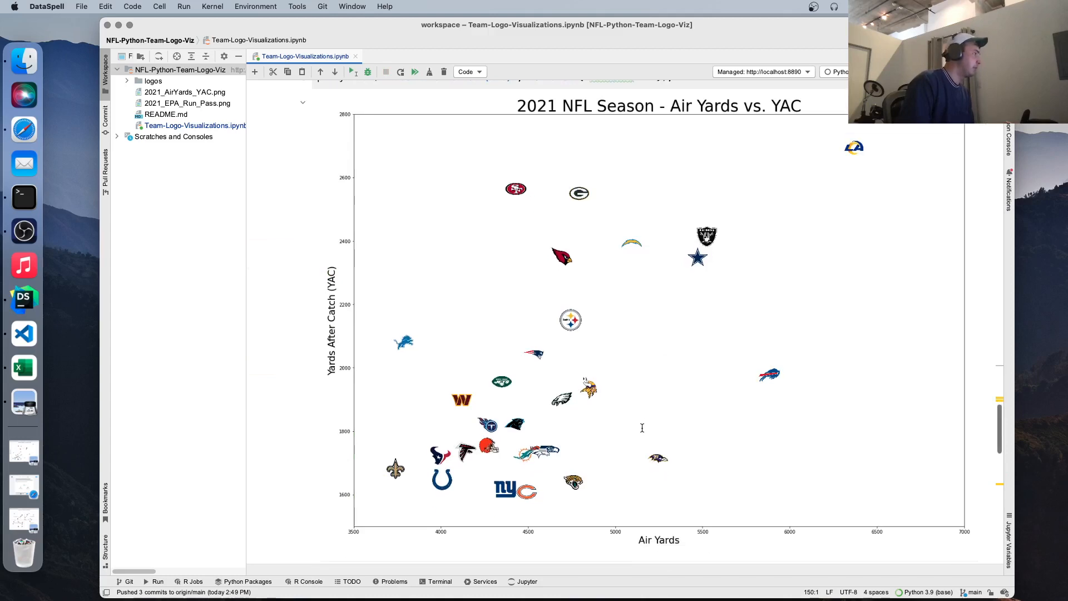